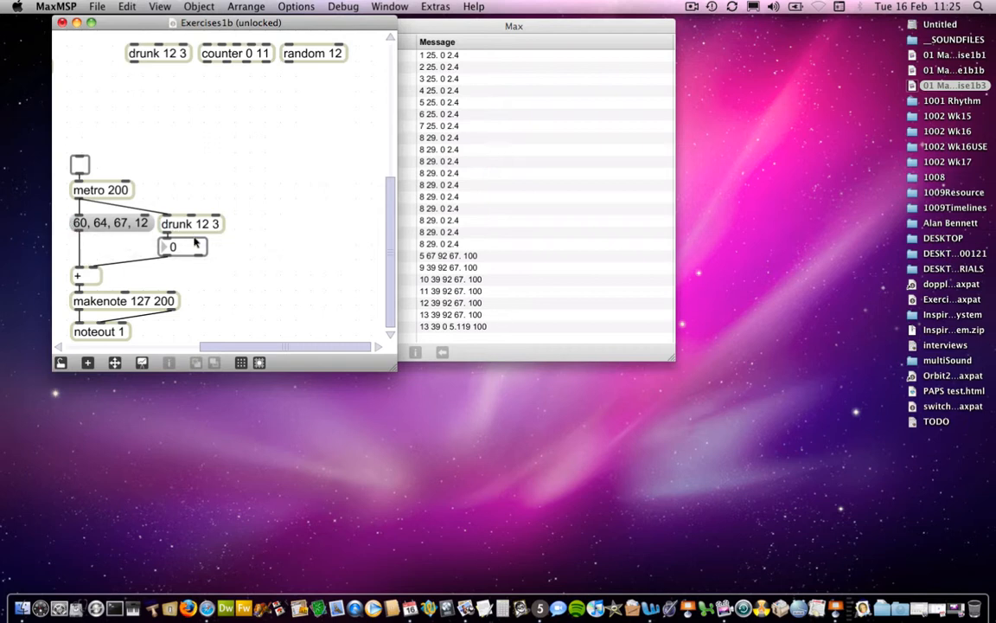
pyautogui.moveTo(111, 242)
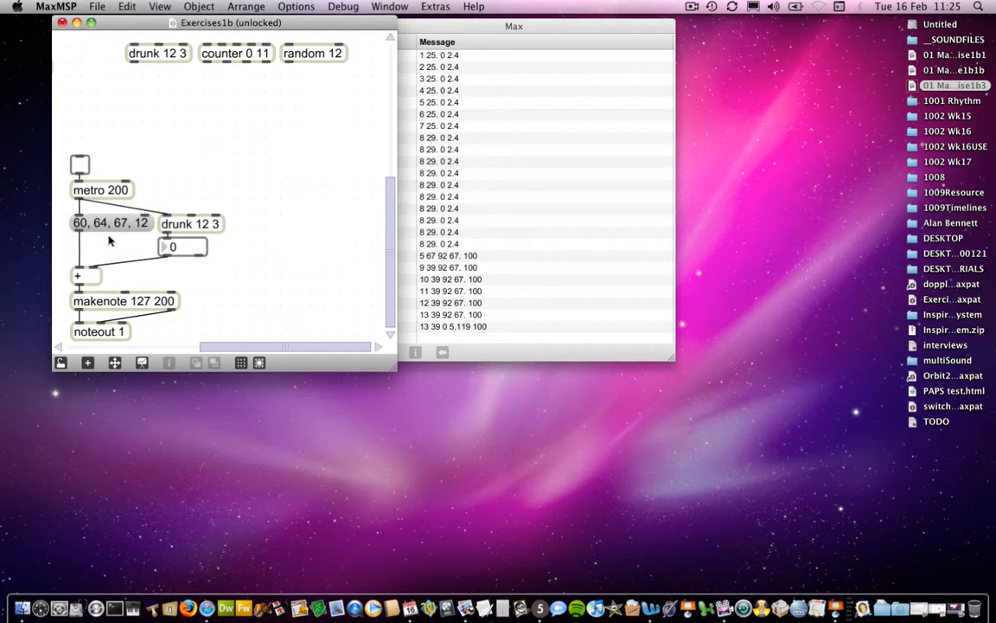
pyautogui.moveTo(132, 243)
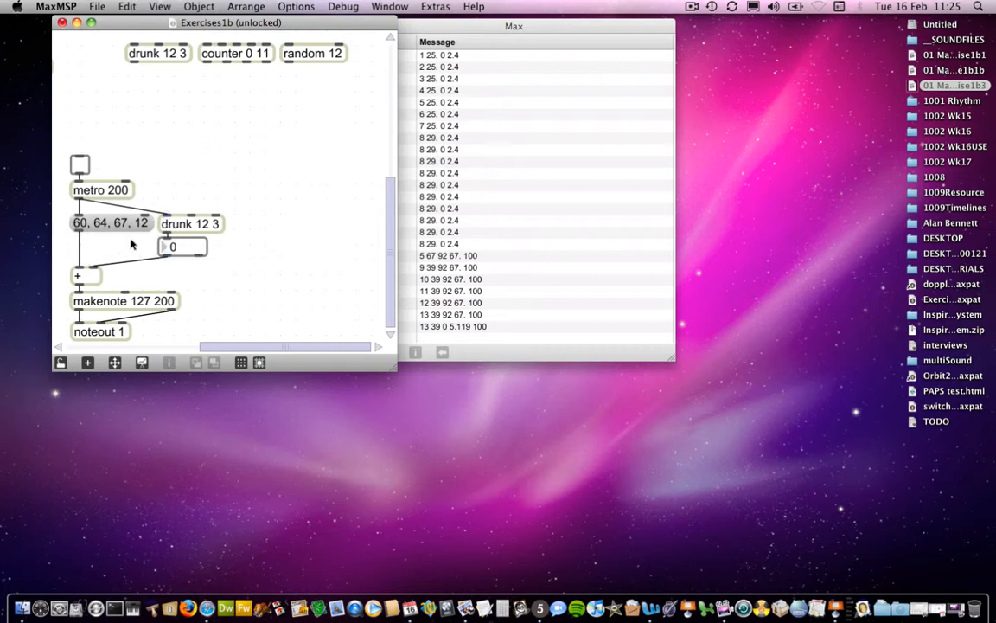
pyautogui.moveTo(103, 236)
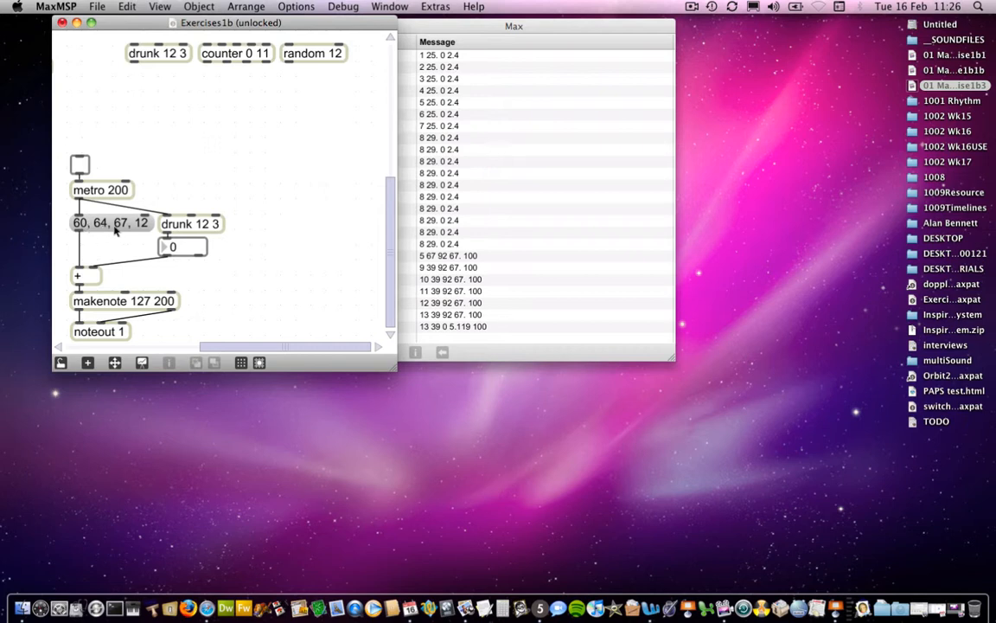
pyautogui.moveTo(128, 229)
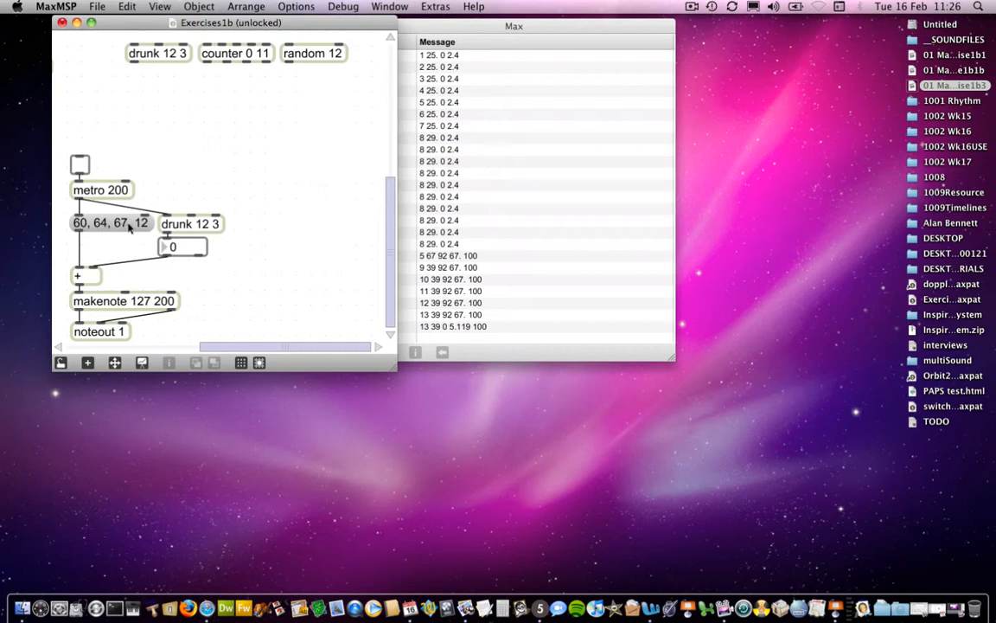
pyautogui.moveTo(87, 228)
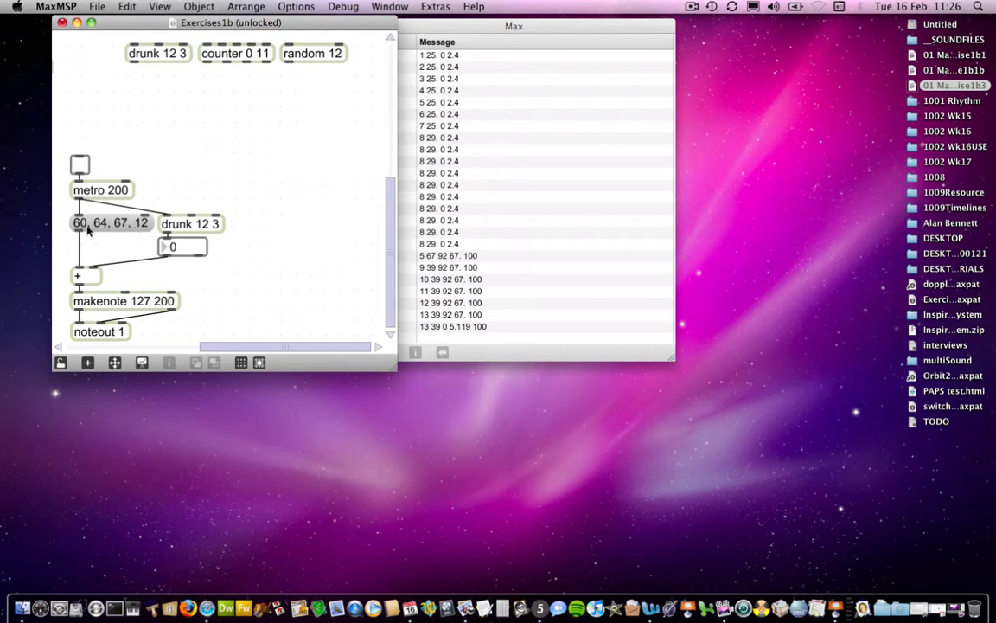
pyautogui.moveTo(119, 234)
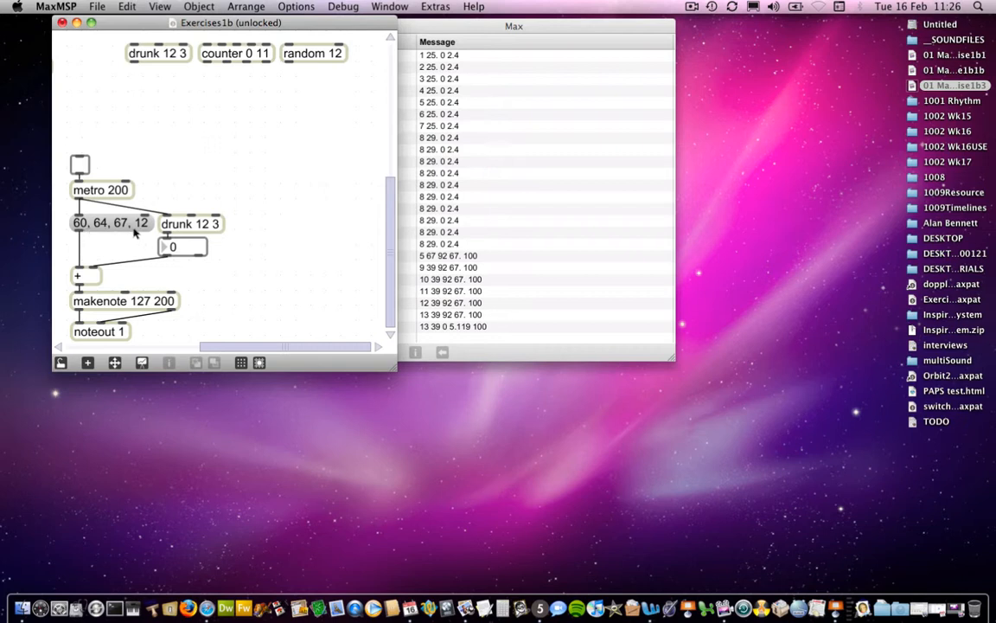
pyautogui.moveTo(90, 228)
pyautogui.write('7')
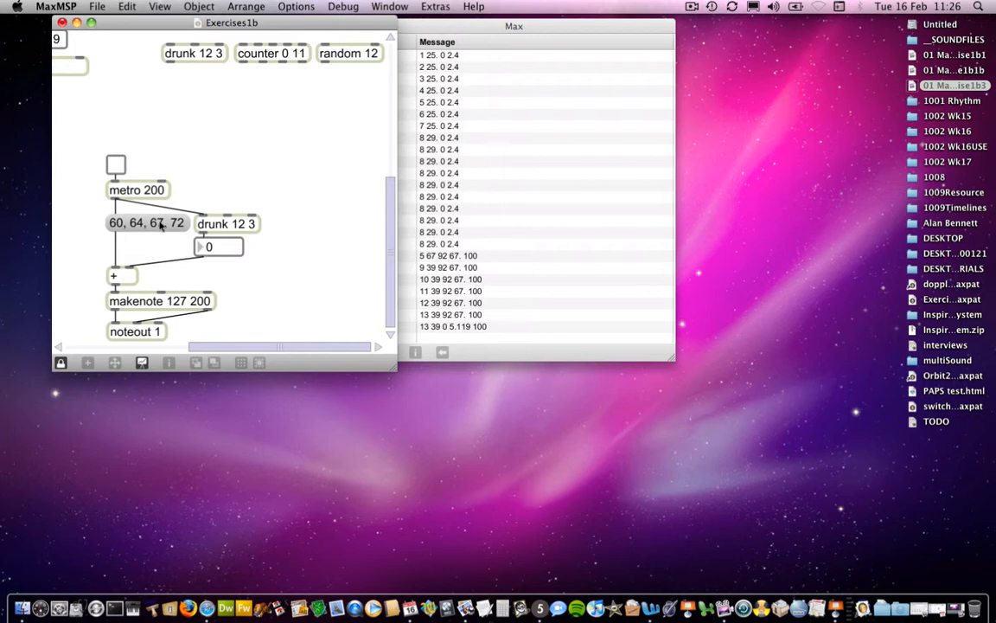
pyautogui.moveTo(138, 288)
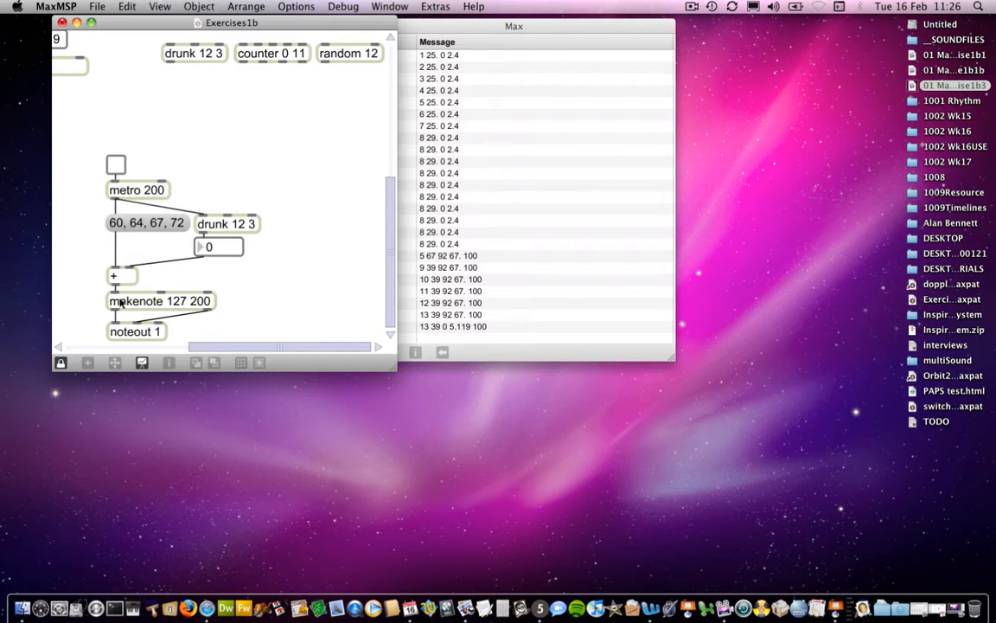
pyautogui.moveTo(173, 315)
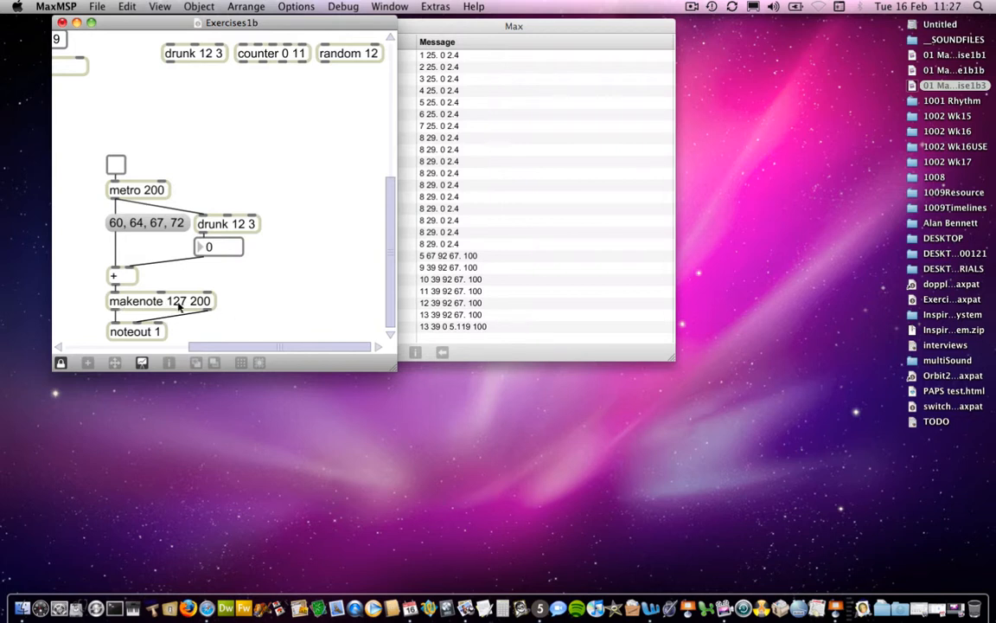
pyautogui.moveTo(128, 301)
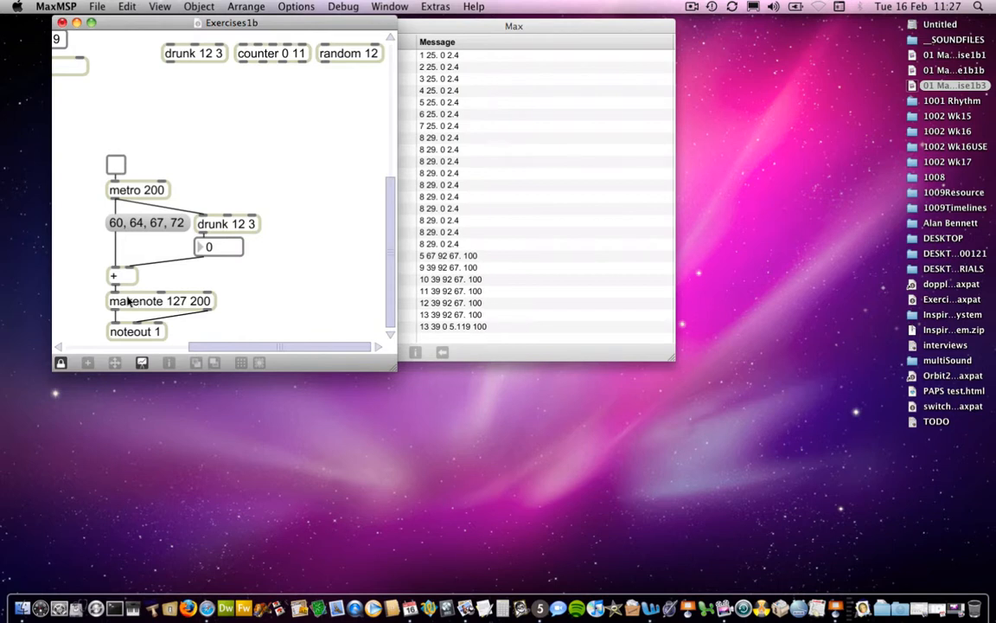
pyautogui.moveTo(120, 342)
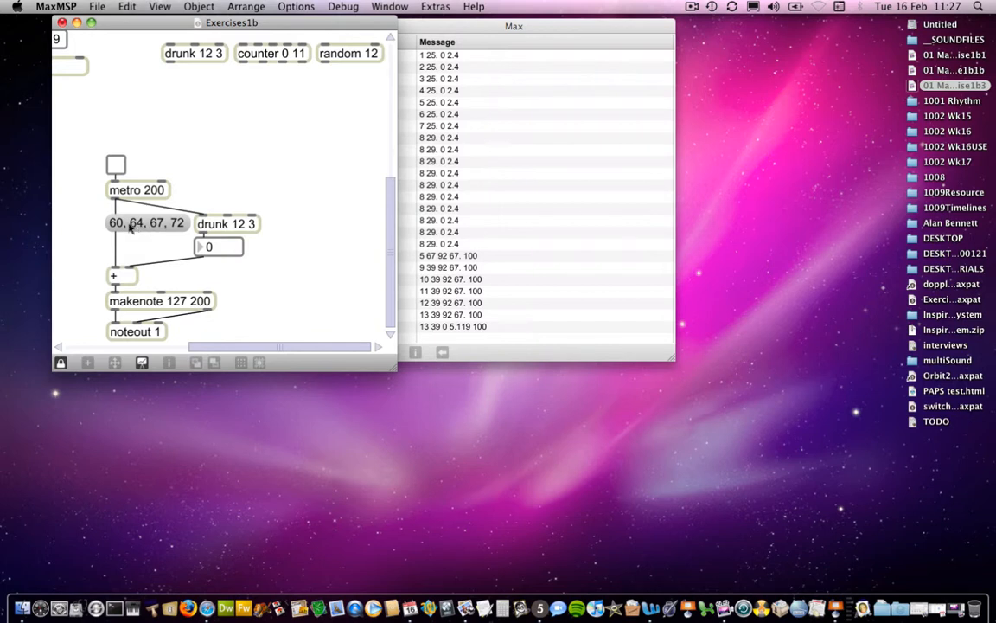
pyautogui.moveTo(147, 249)
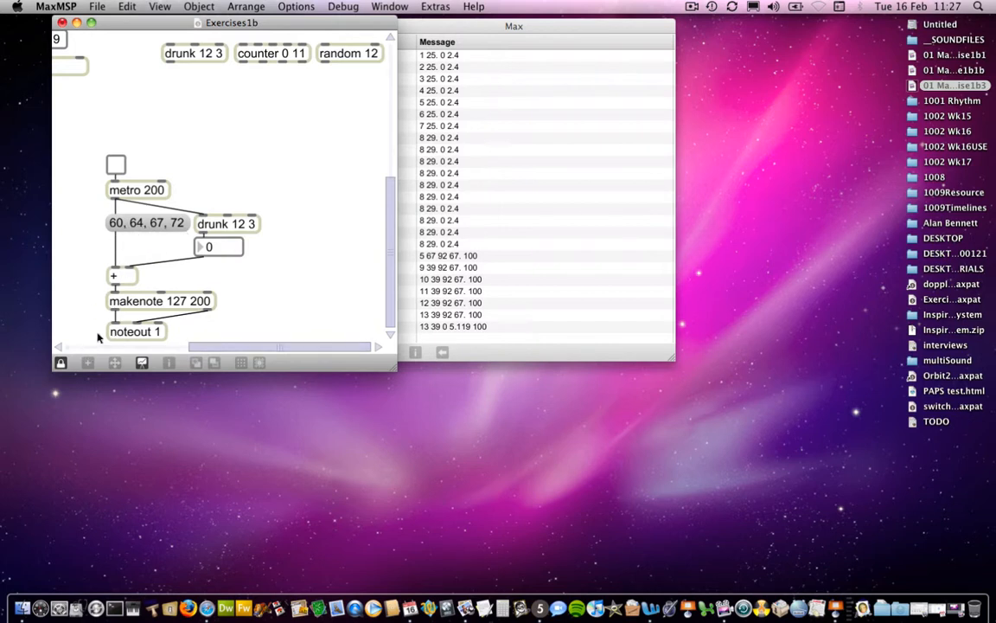
pyautogui.moveTo(118, 313)
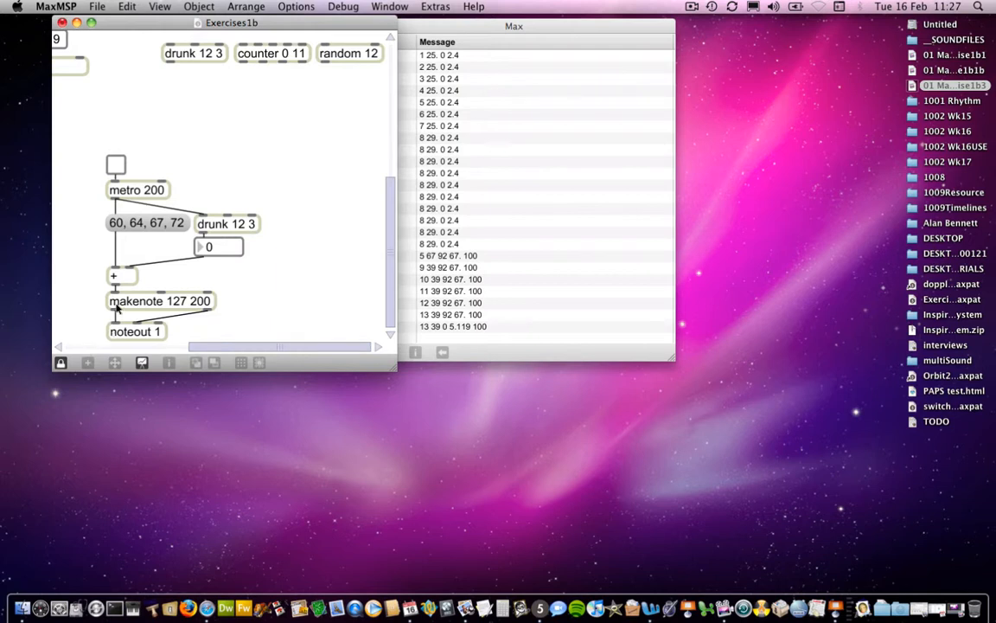
pyautogui.moveTo(124, 232)
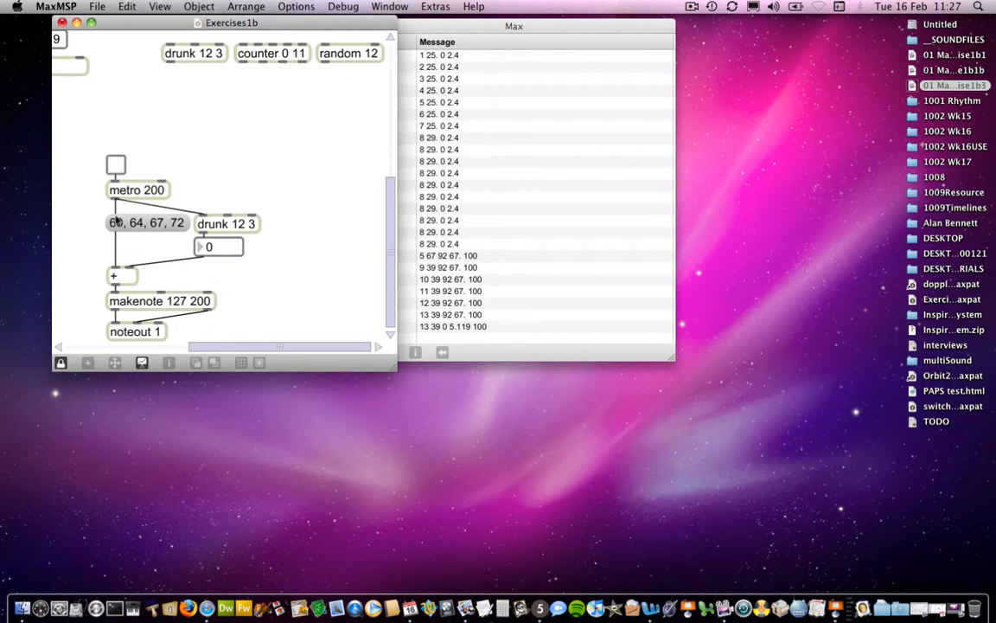
pyautogui.moveTo(207, 185)
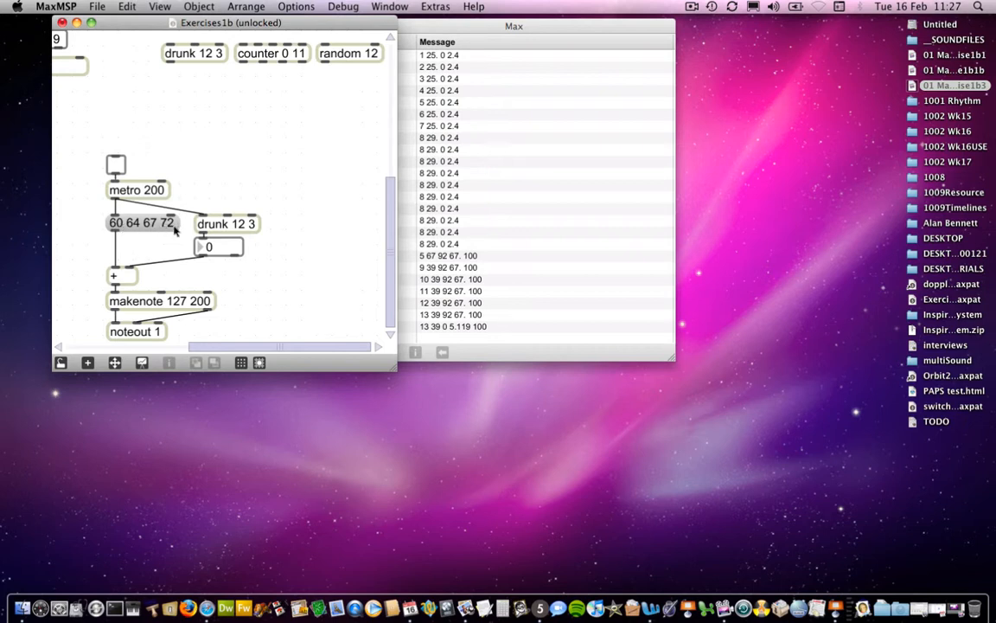
pyautogui.moveTo(163, 241)
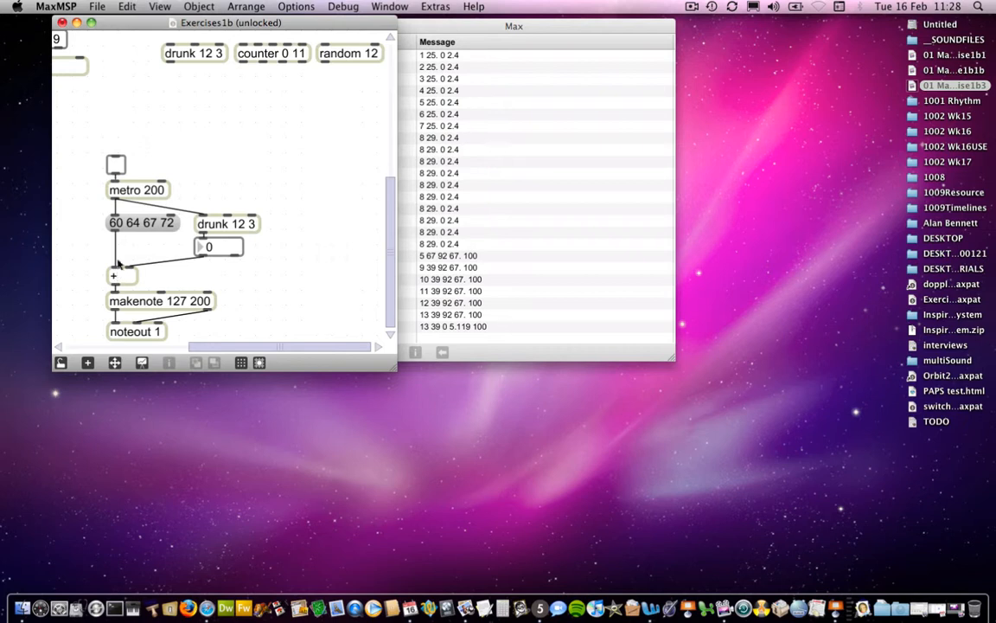
pyautogui.moveTo(128, 275)
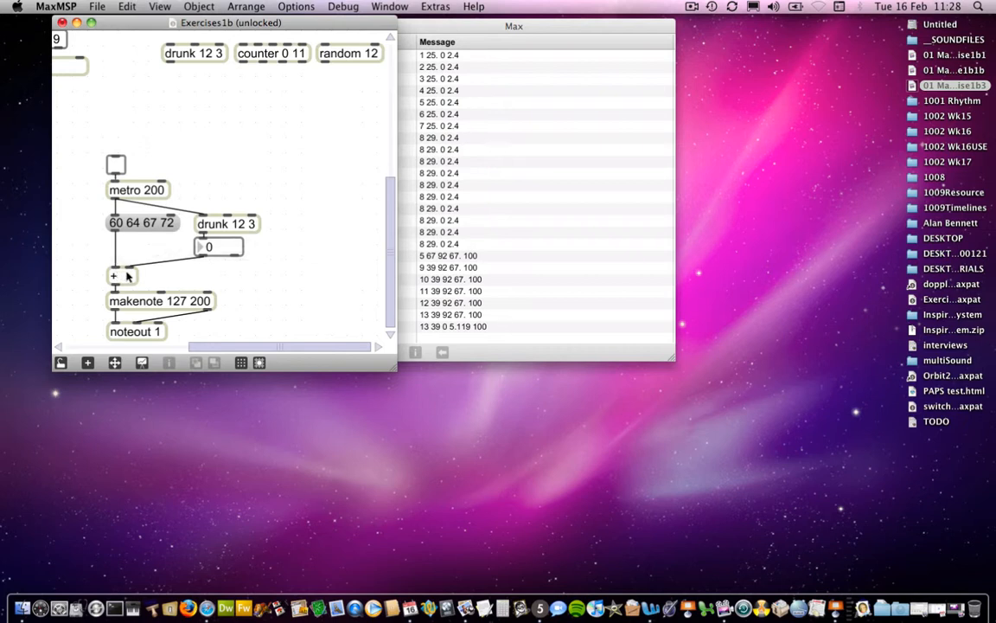
pyautogui.moveTo(95, 280)
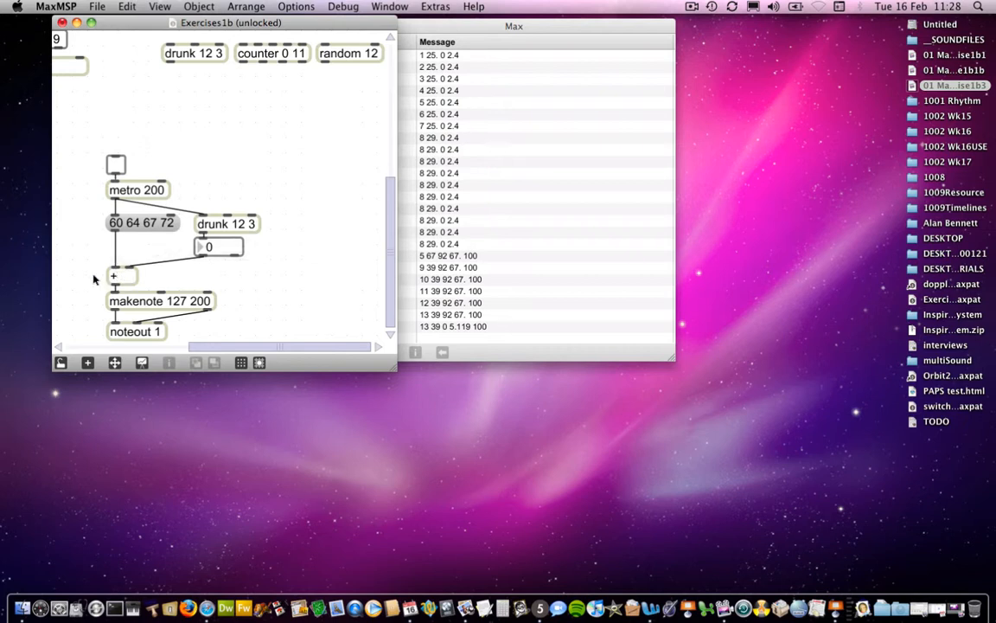
pyautogui.moveTo(128, 272)
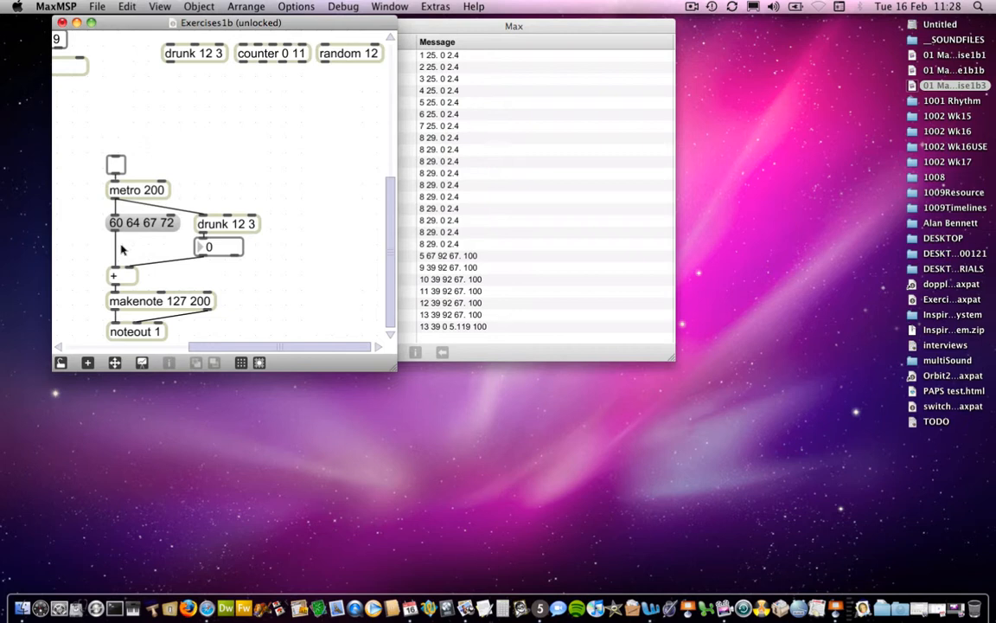
pyautogui.moveTo(142, 231)
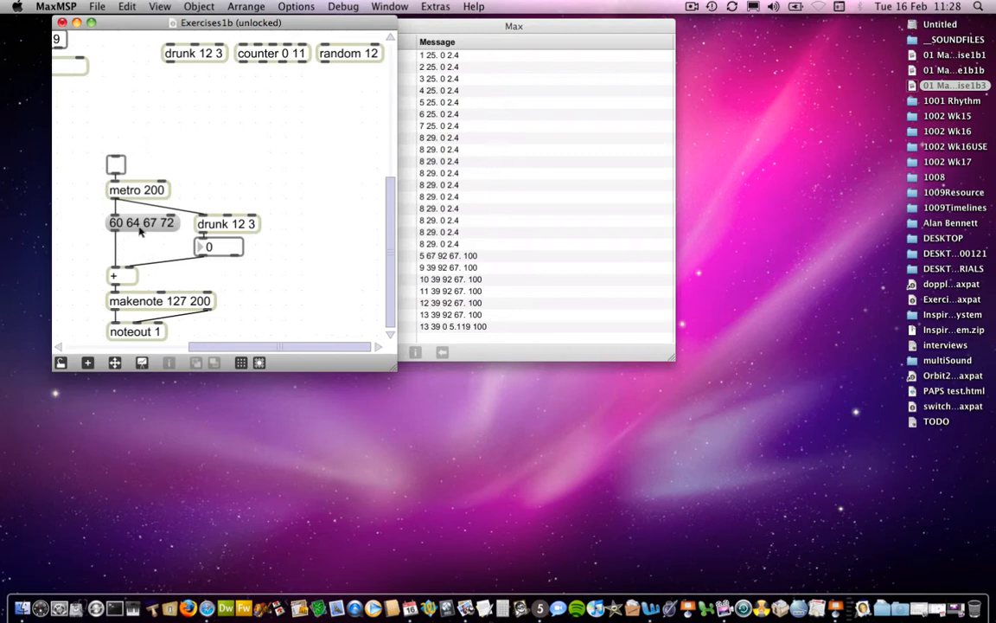
pyautogui.moveTo(145, 239)
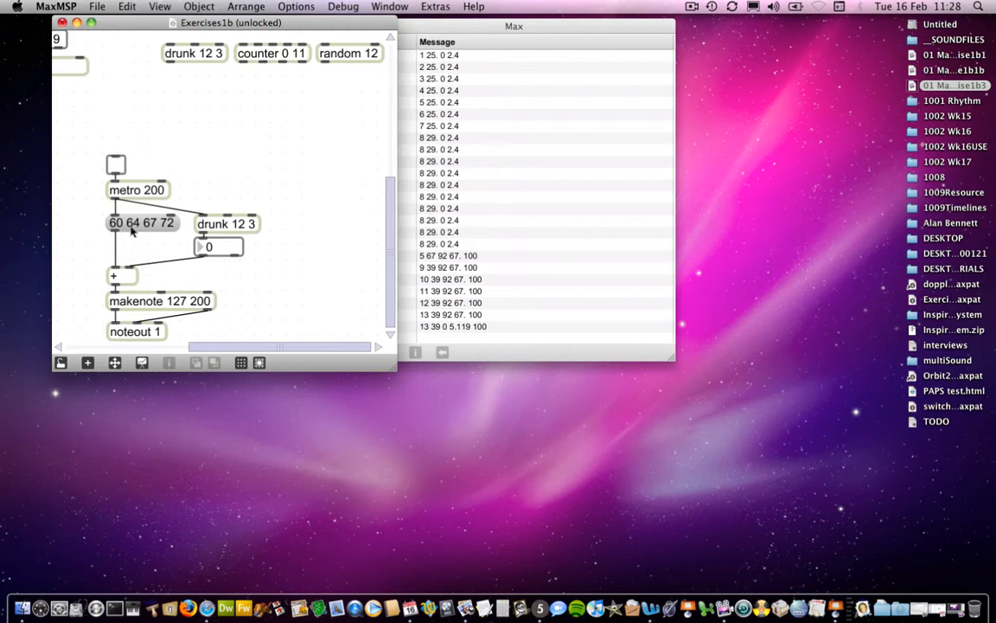
pyautogui.moveTo(121, 256)
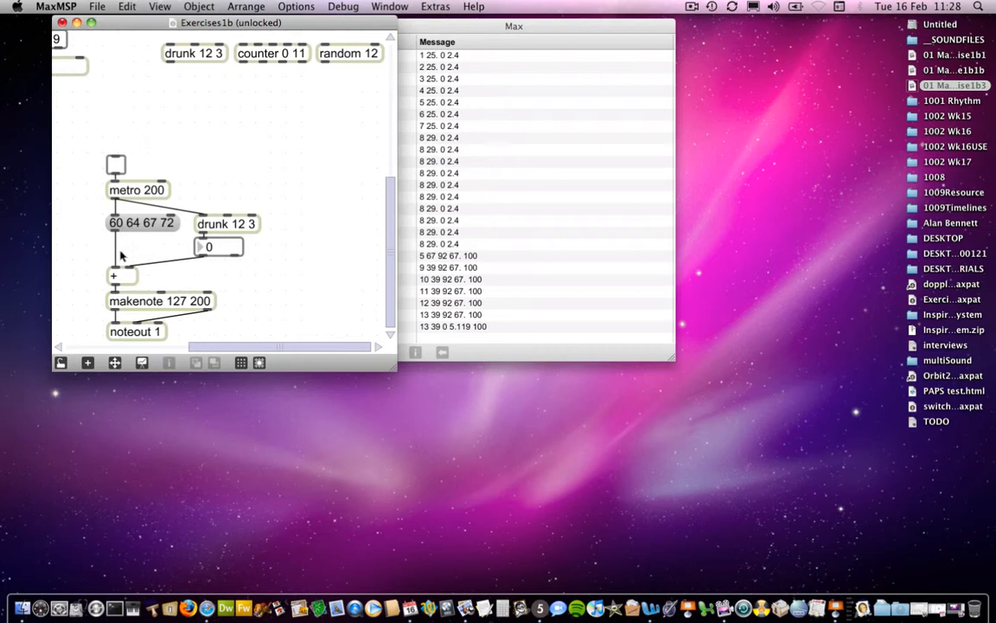
pyautogui.moveTo(94, 279)
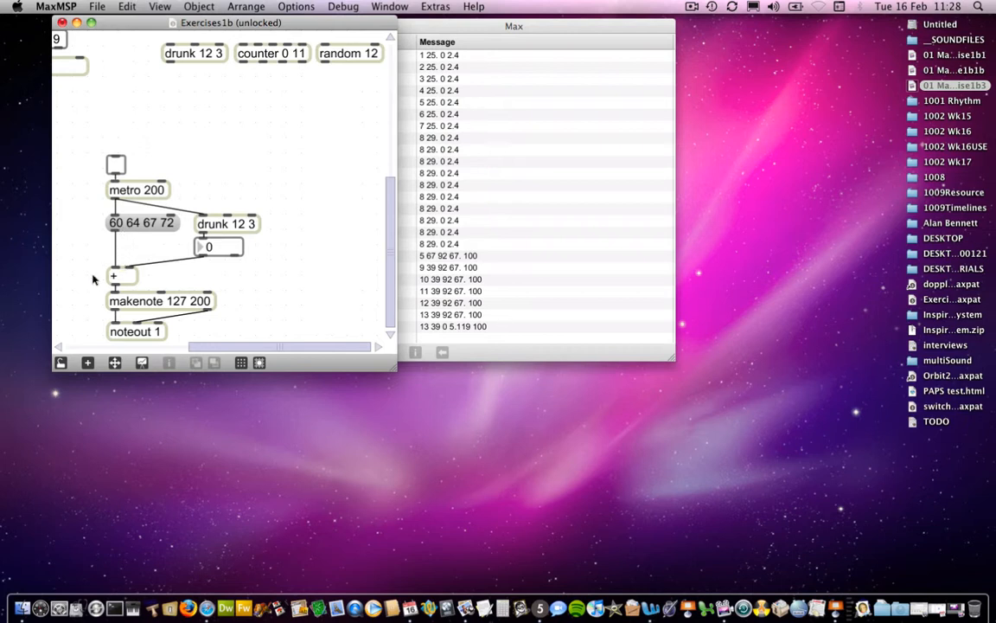
pyautogui.moveTo(128, 253)
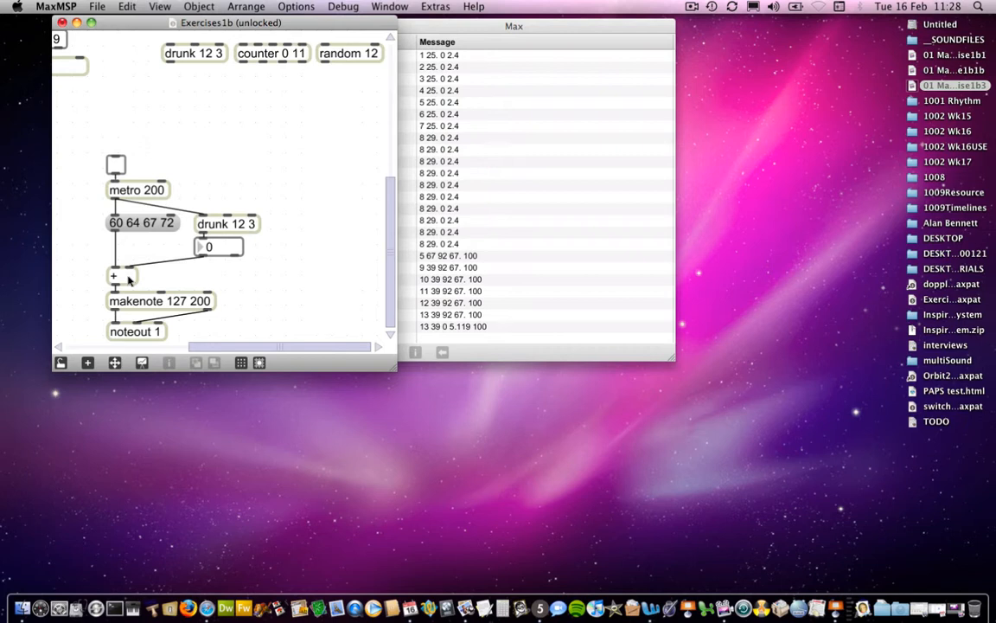
pyautogui.moveTo(121, 243)
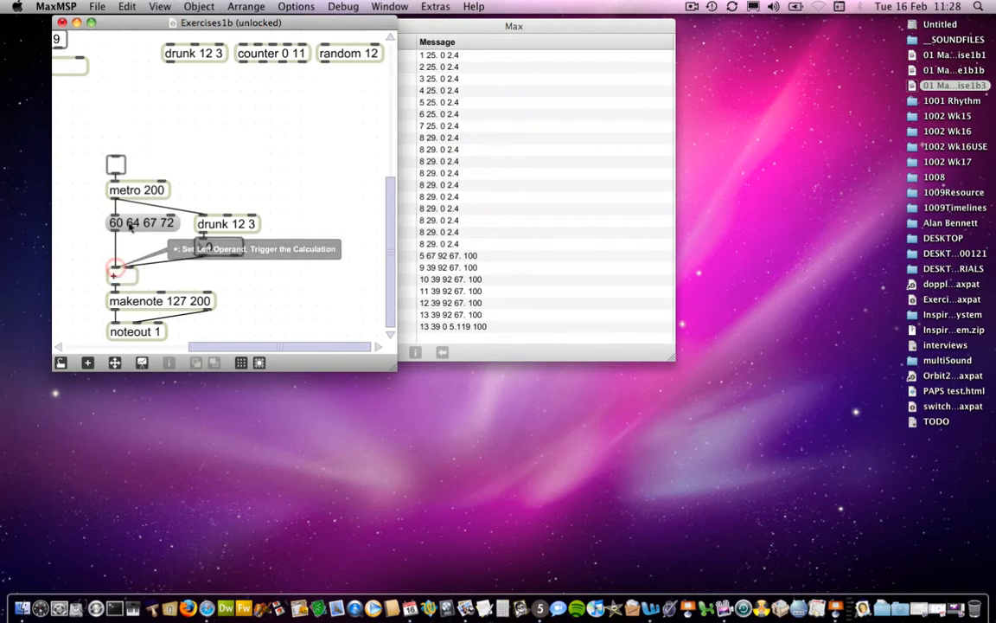
pyautogui.moveTo(132, 270)
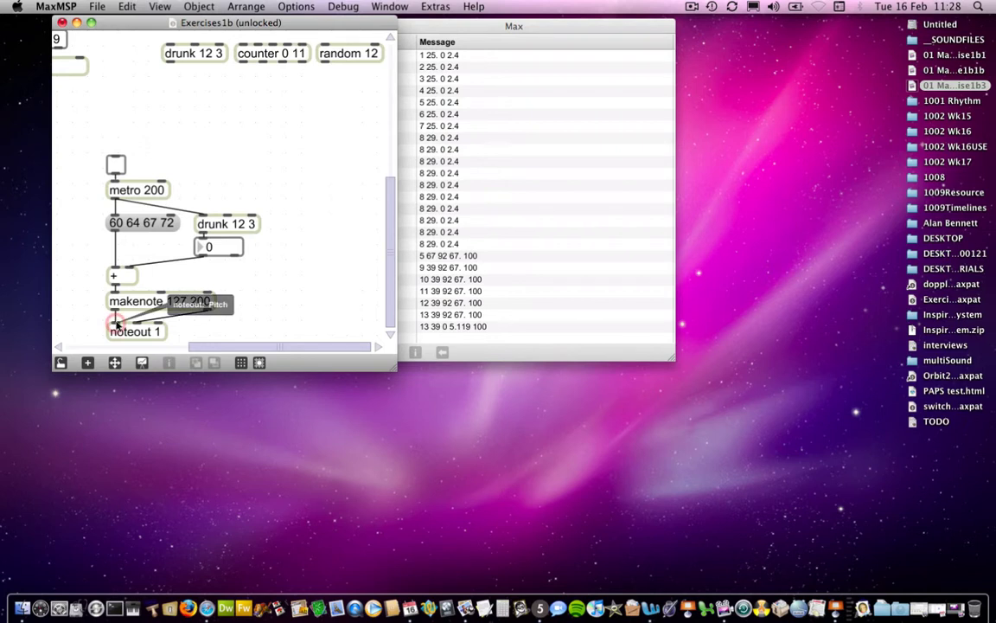
pyautogui.moveTo(141, 223)
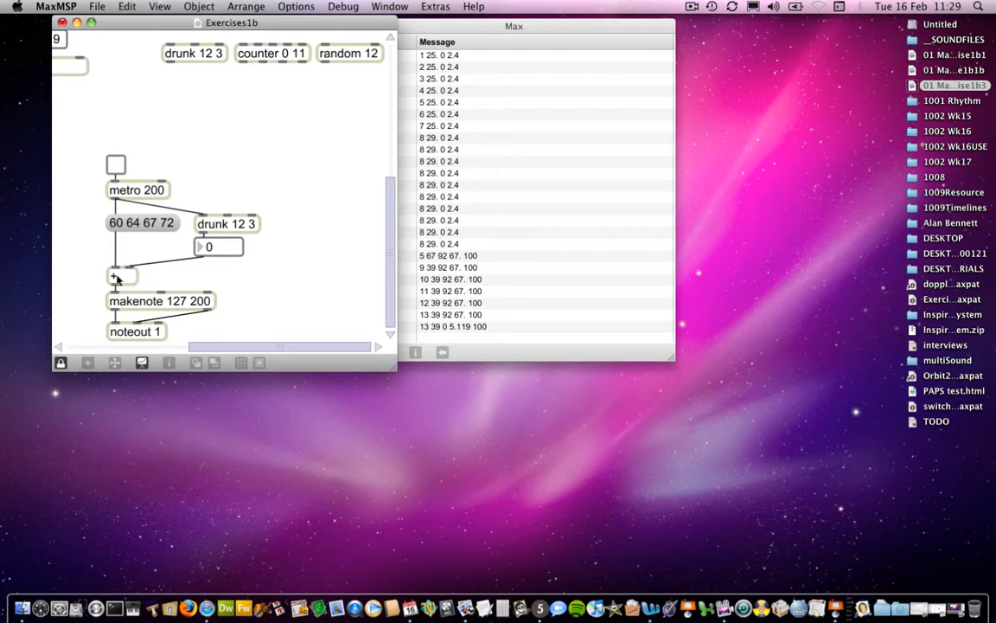
pyautogui.moveTo(177, 280)
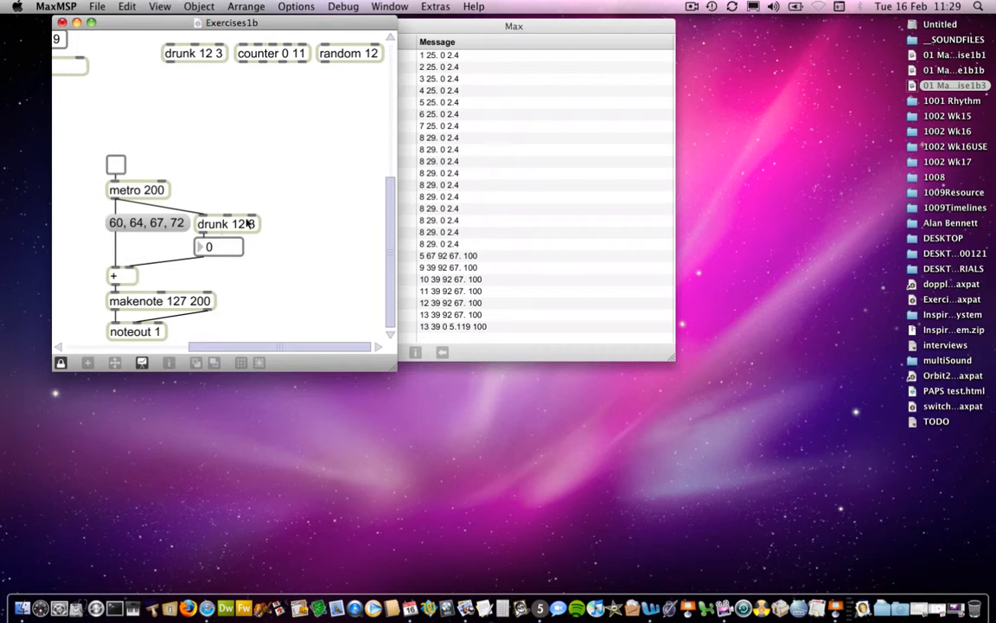
pyautogui.moveTo(249, 223)
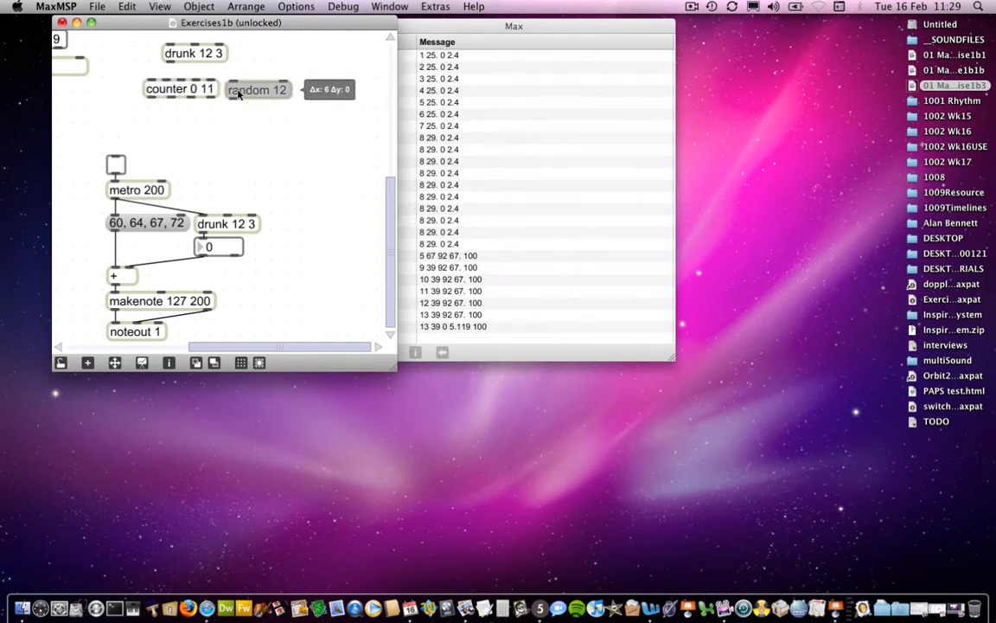
# Move random 12 into the row beside counter 0 11 and drunk 12 3.
pyautogui.moveTo(194, 52); pyautogui.dragTo(331, 81)
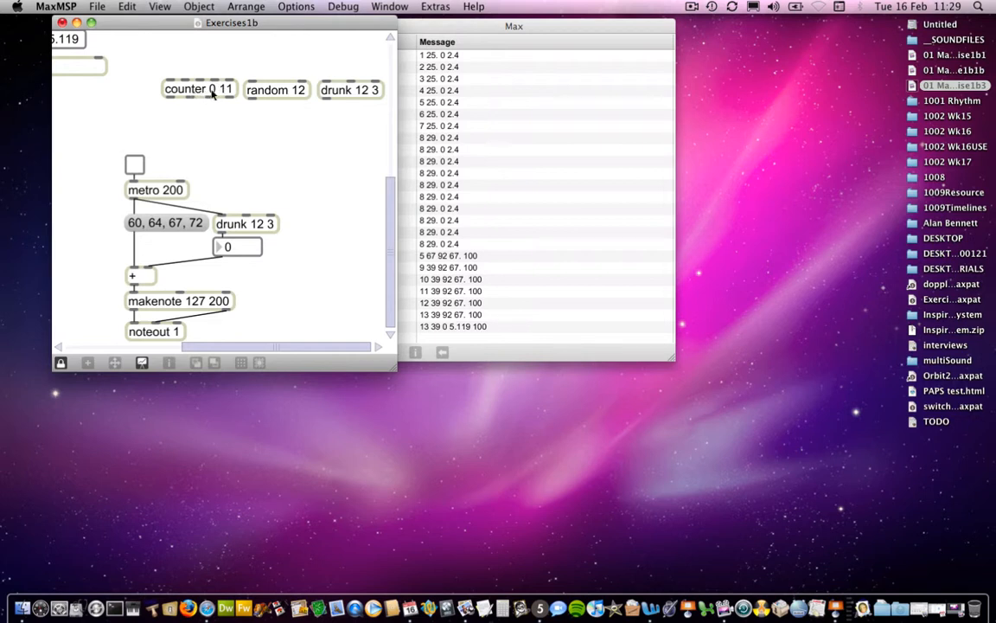
pyautogui.moveTo(223, 93)
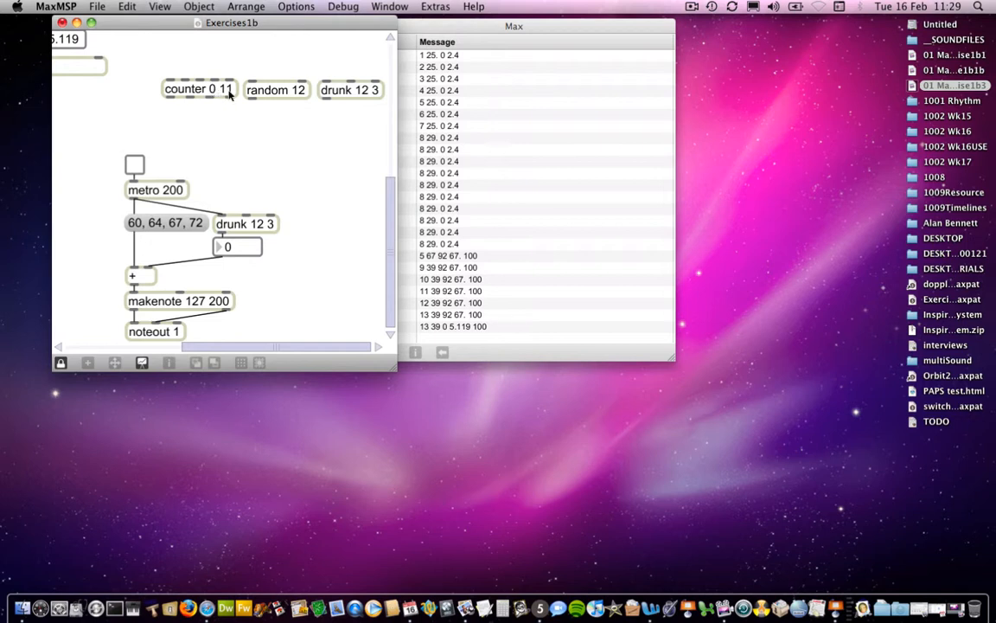
pyautogui.moveTo(208, 90)
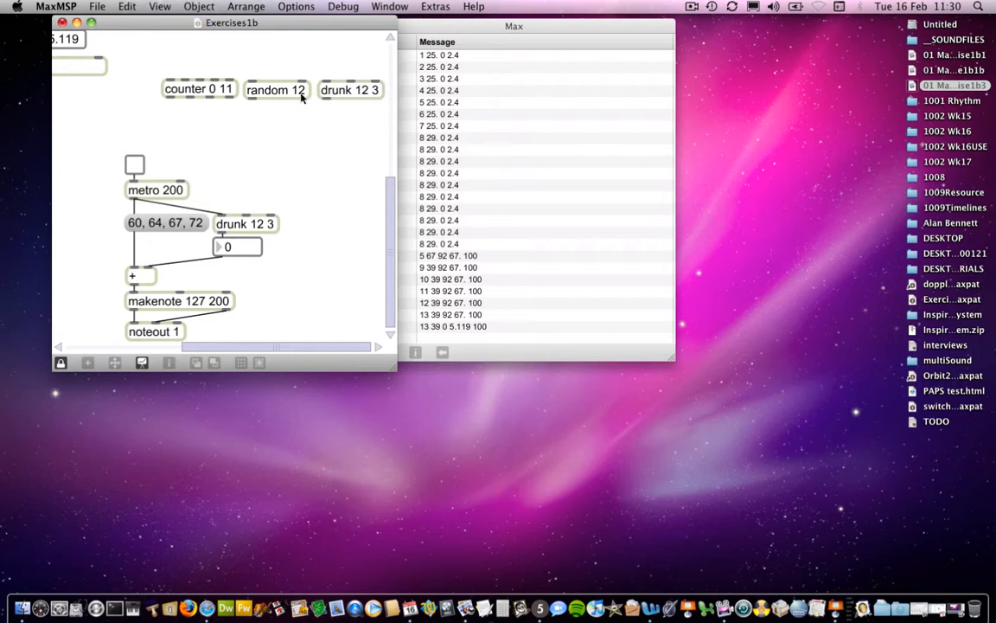
pyautogui.moveTo(301, 93)
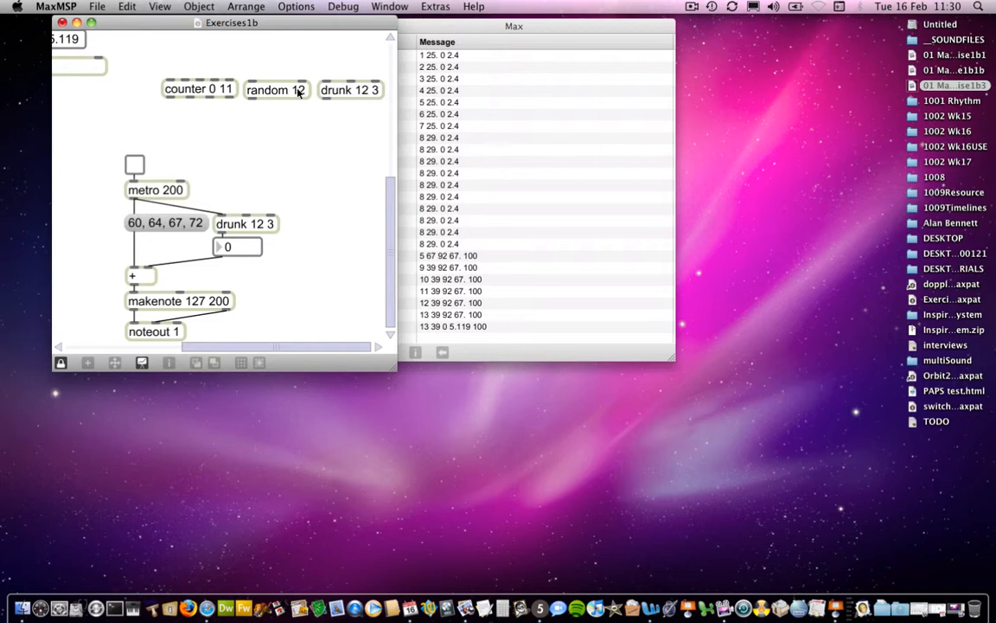
pyautogui.moveTo(301, 102)
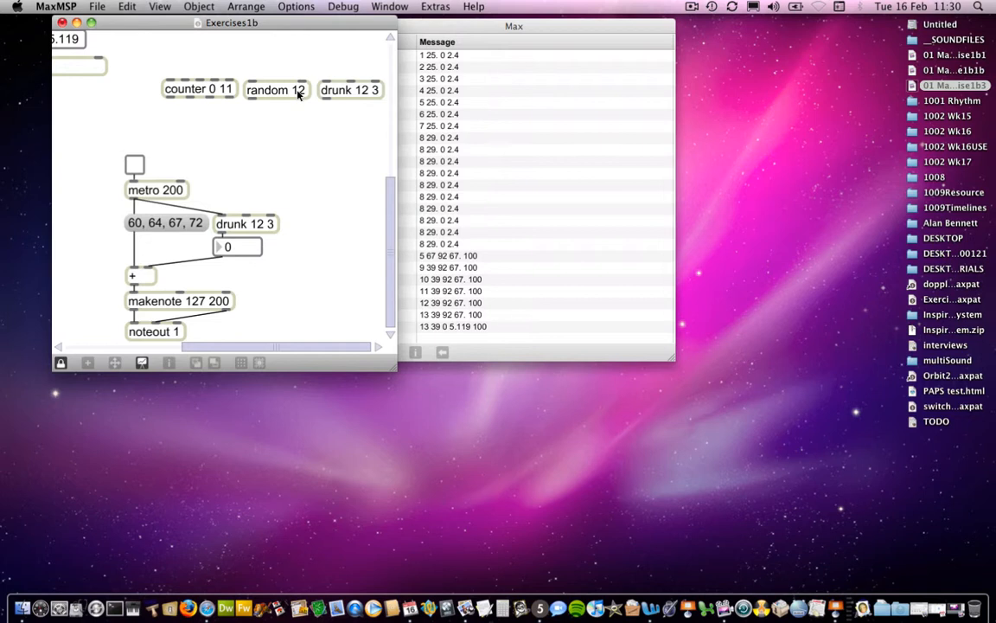
pyautogui.moveTo(280, 103)
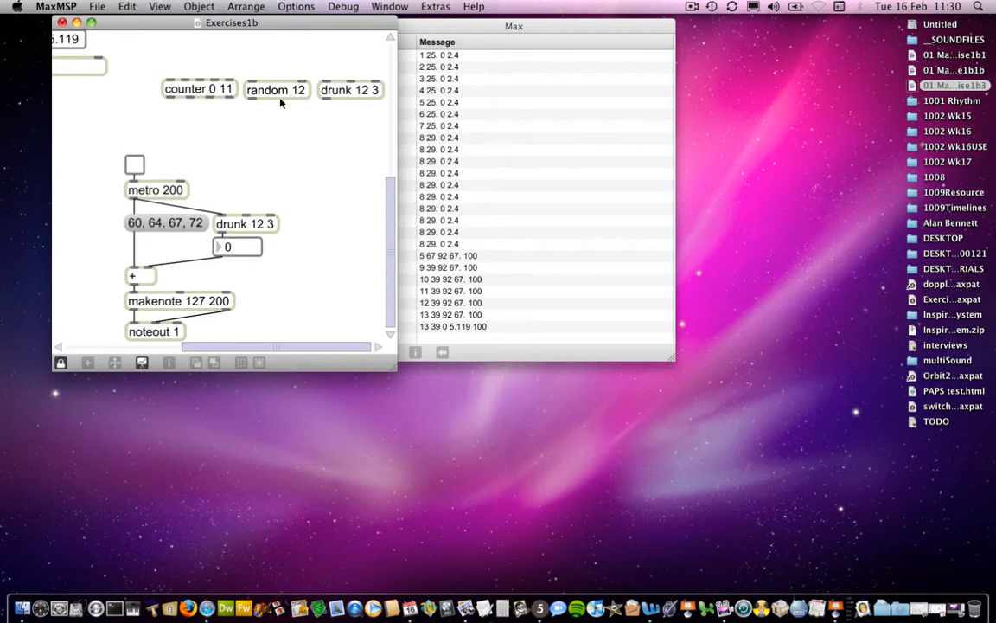
pyautogui.moveTo(276, 90)
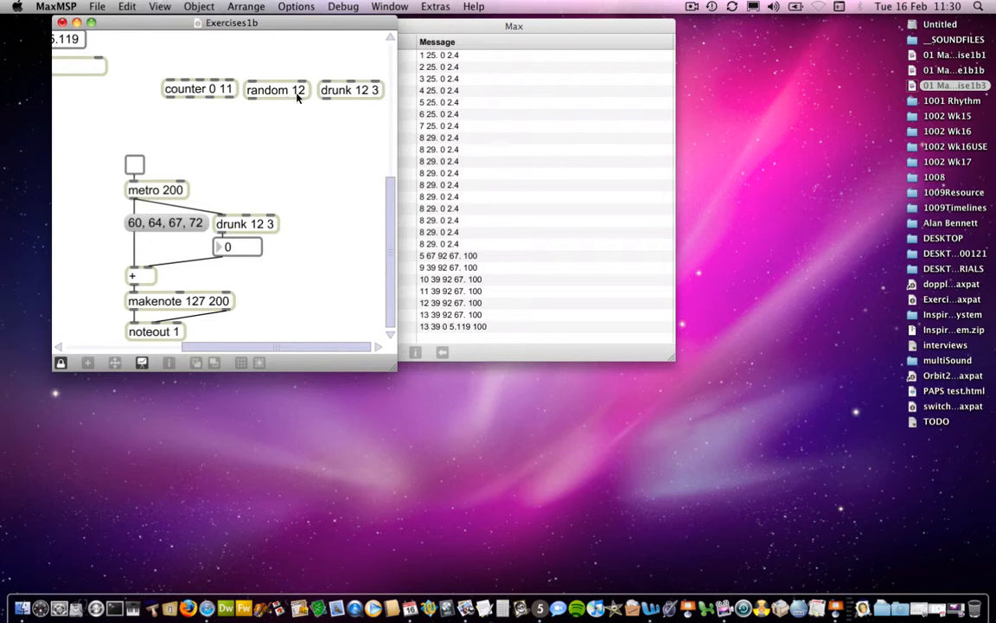
# Switch the Exercises1b patch into editing mode.
pyautogui.click(61, 364)
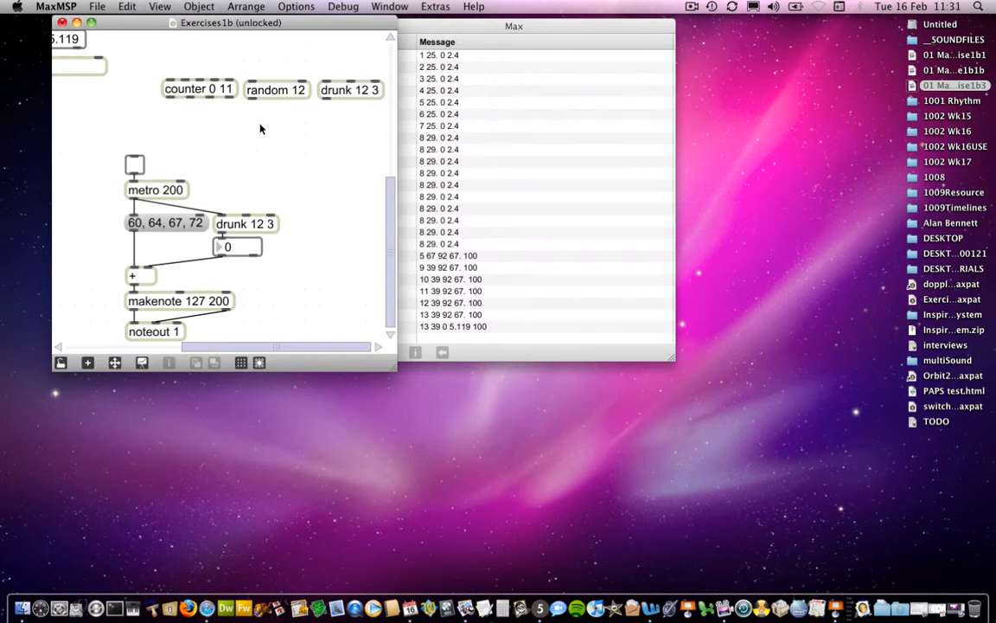
# Place a new + 1 object below random 12, fed from its outlet.
pyautogui.click(261, 141)
pyautogui.write('+ 1')
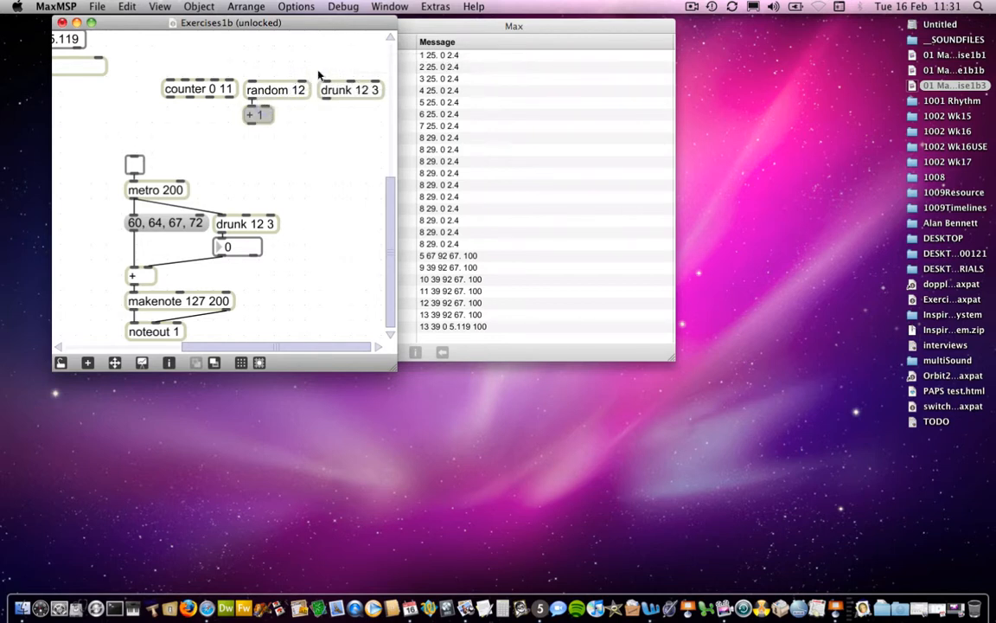
pyautogui.moveTo(270, 93)
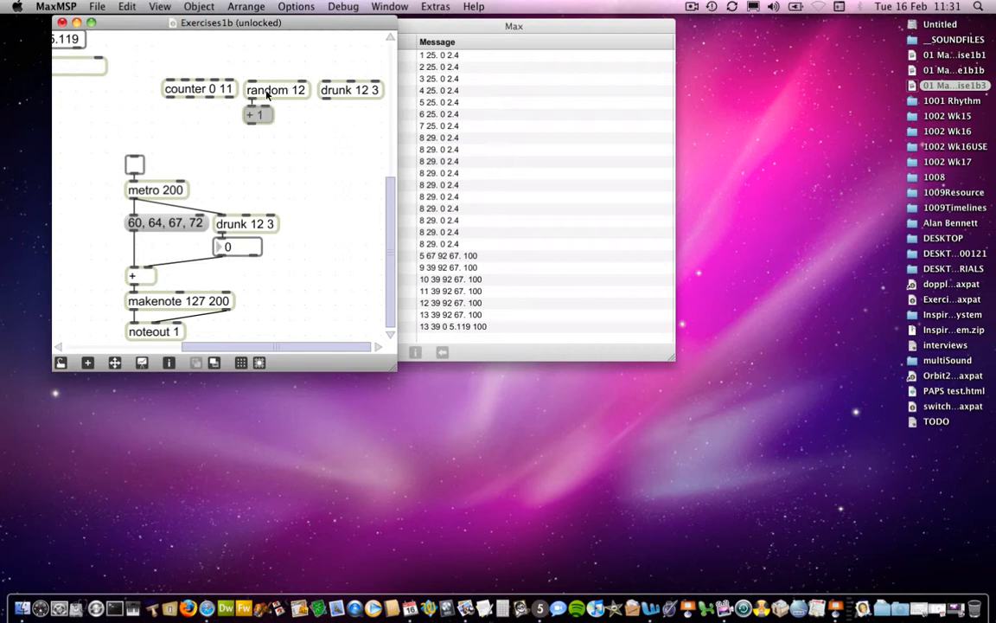
pyautogui.moveTo(301, 97)
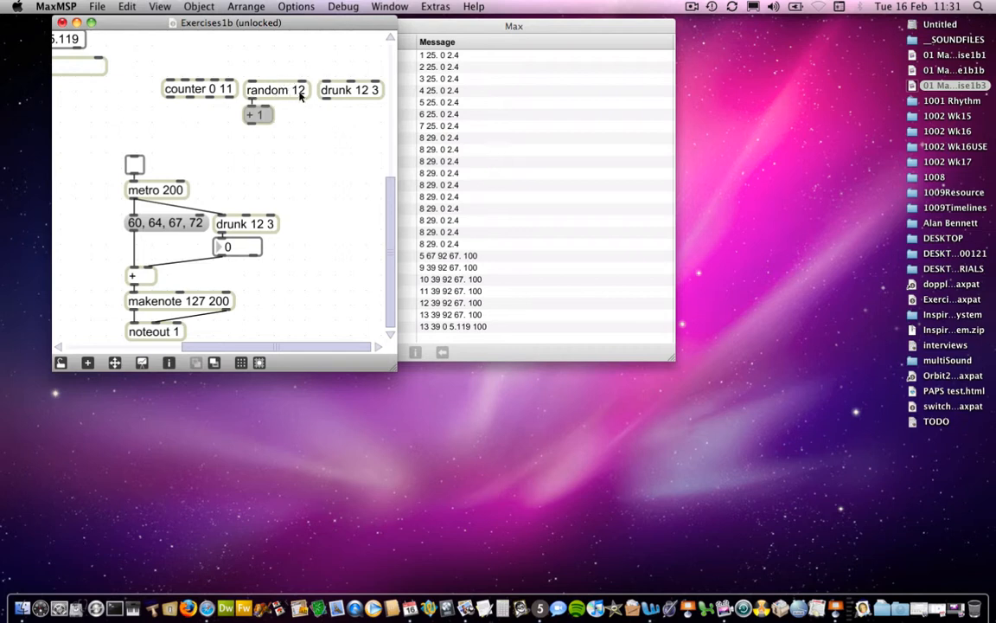
pyautogui.moveTo(270, 109)
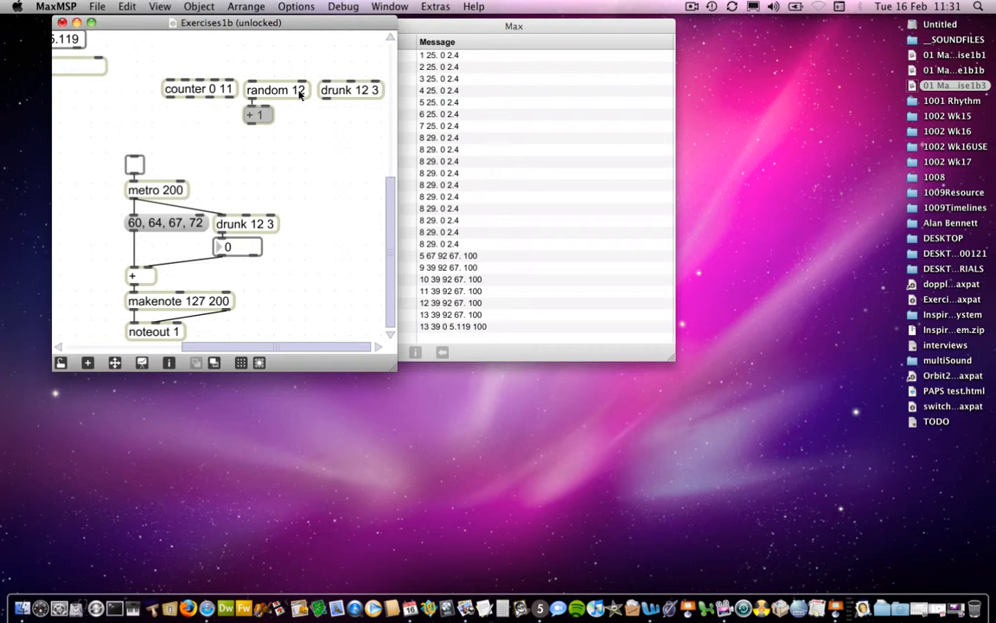
pyautogui.moveTo(363, 95)
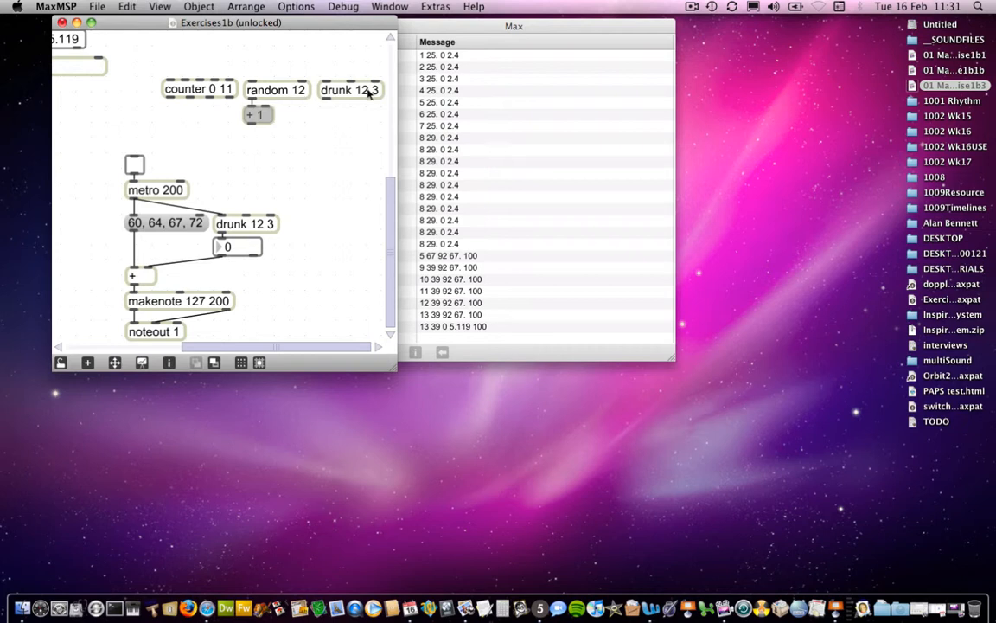
pyautogui.moveTo(362, 104)
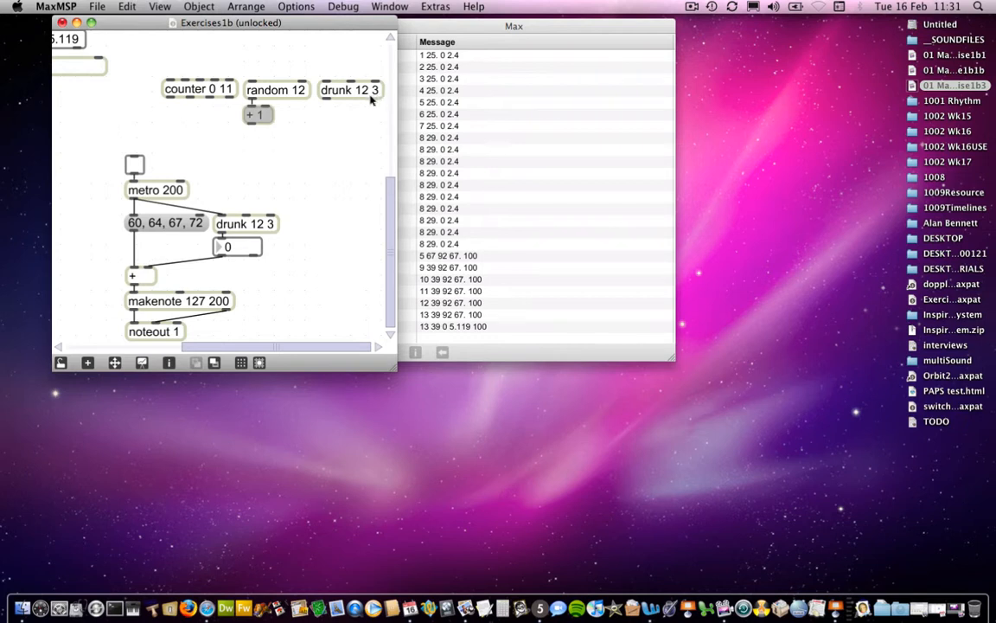
pyautogui.moveTo(329, 114)
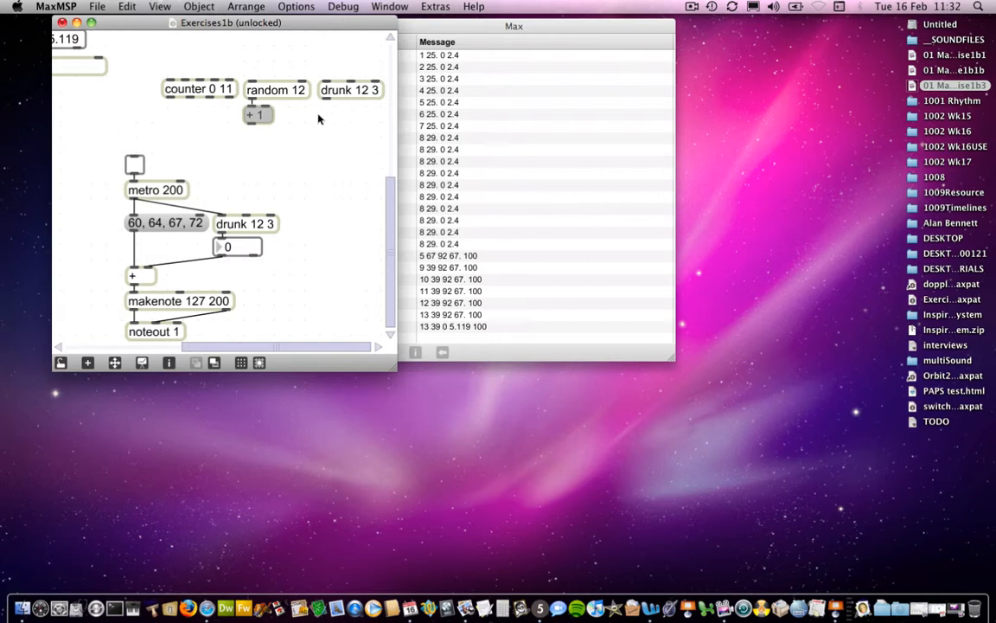
pyautogui.moveTo(226, 102)
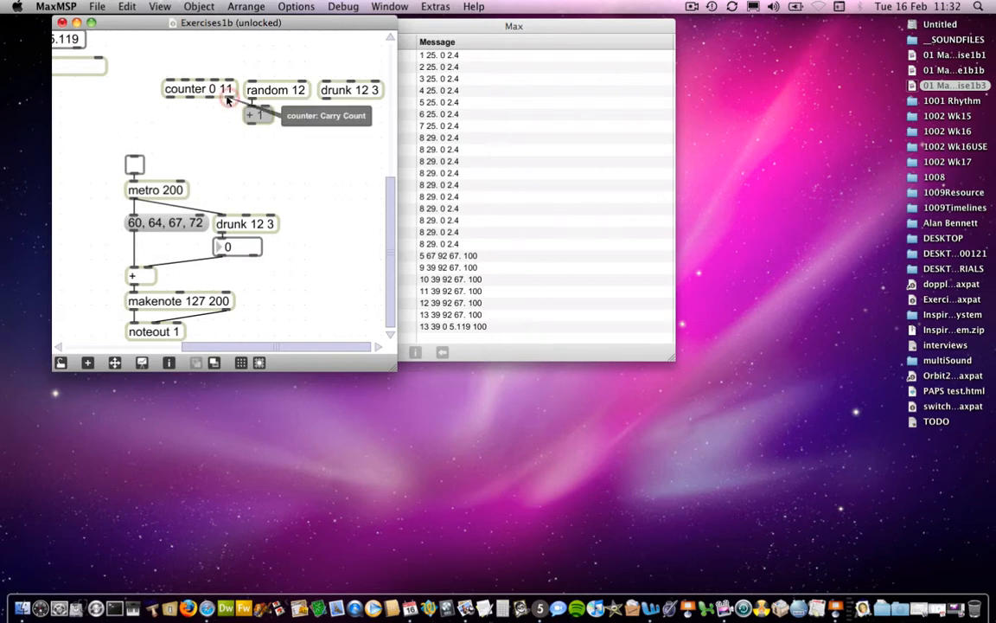
pyautogui.moveTo(289, 118)
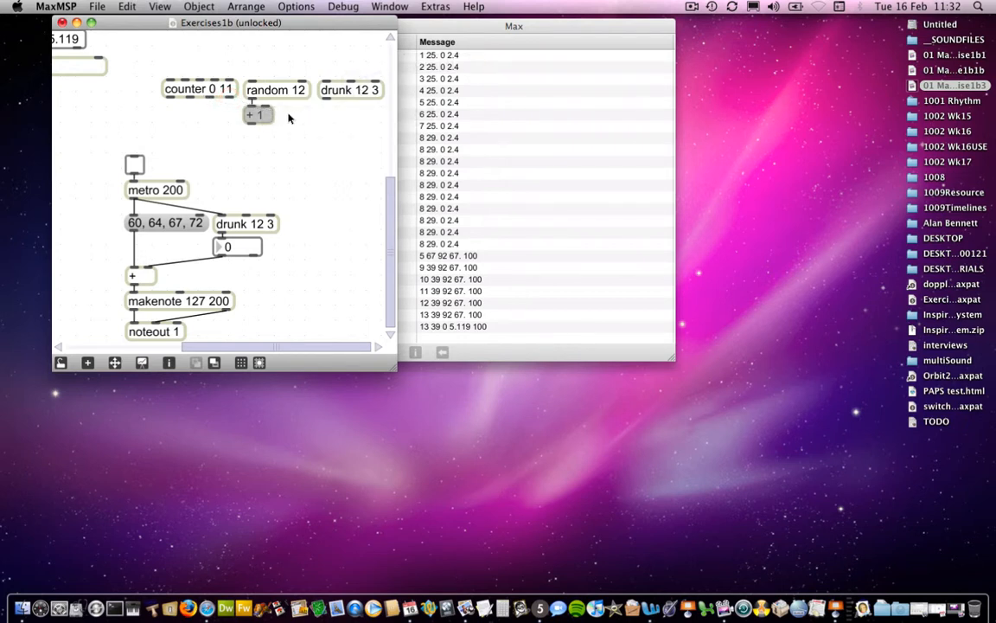
pyautogui.moveTo(263, 120)
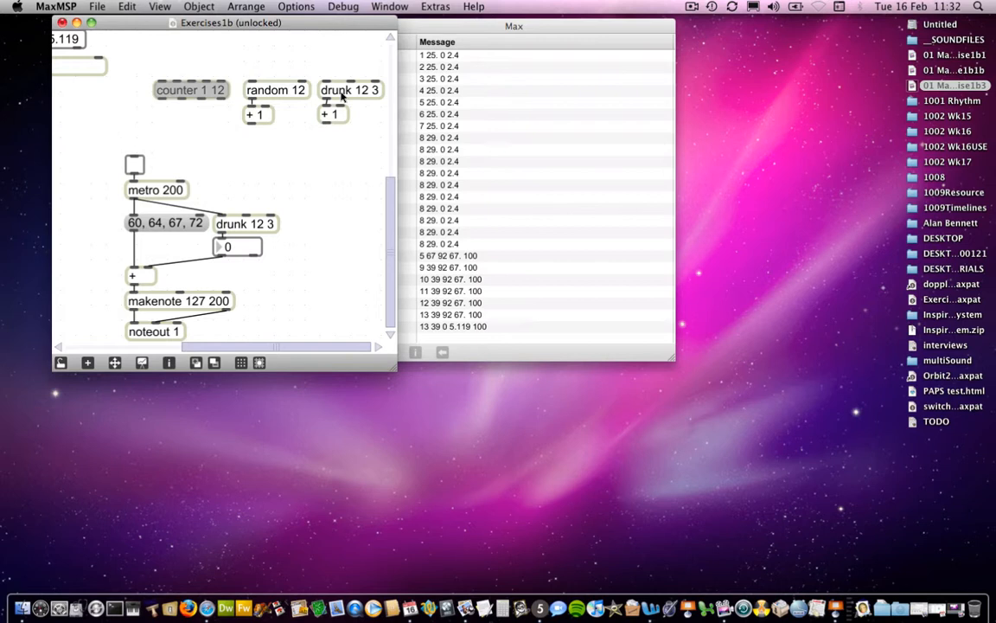
pyautogui.moveTo(315, 121)
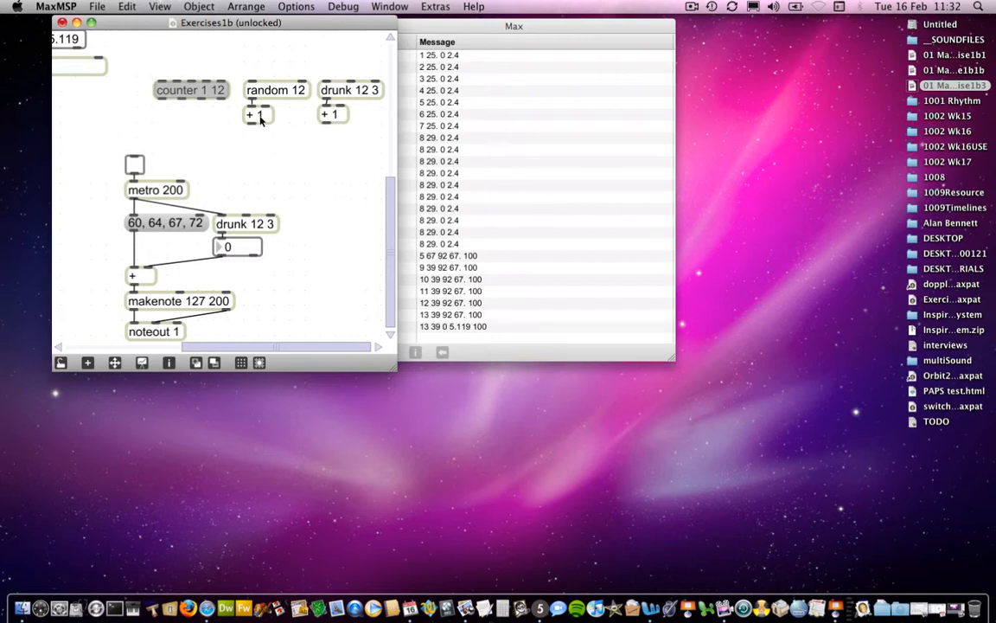
pyautogui.moveTo(297, 94)
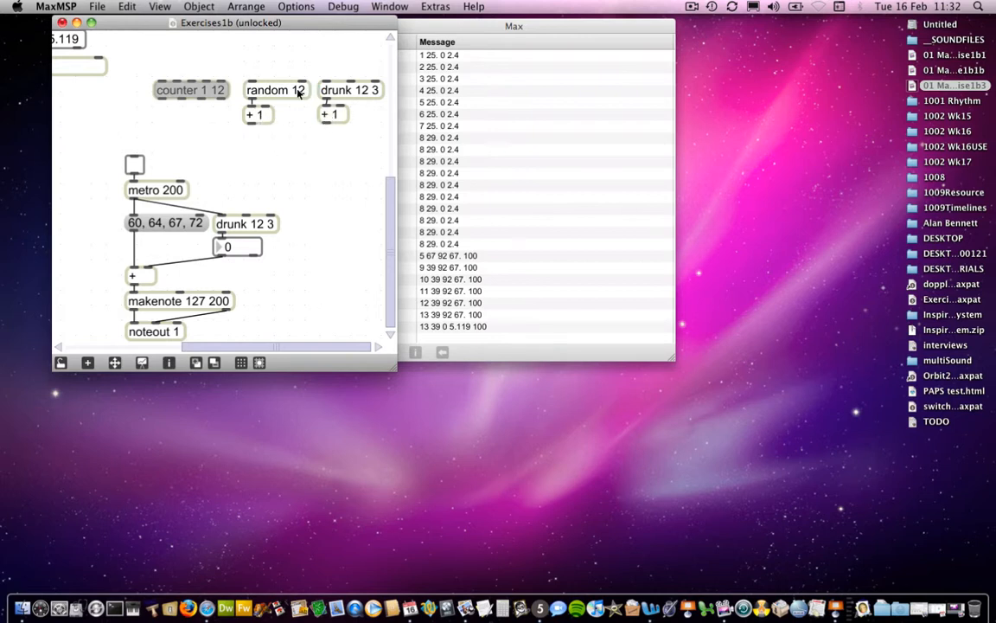
pyautogui.moveTo(302, 114)
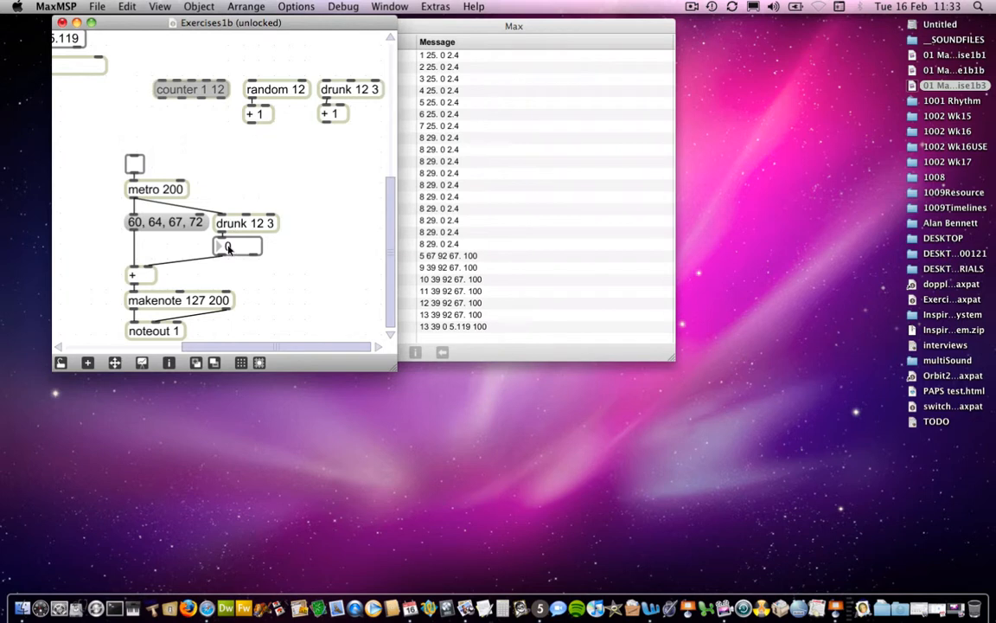
pyautogui.moveTo(256, 232)
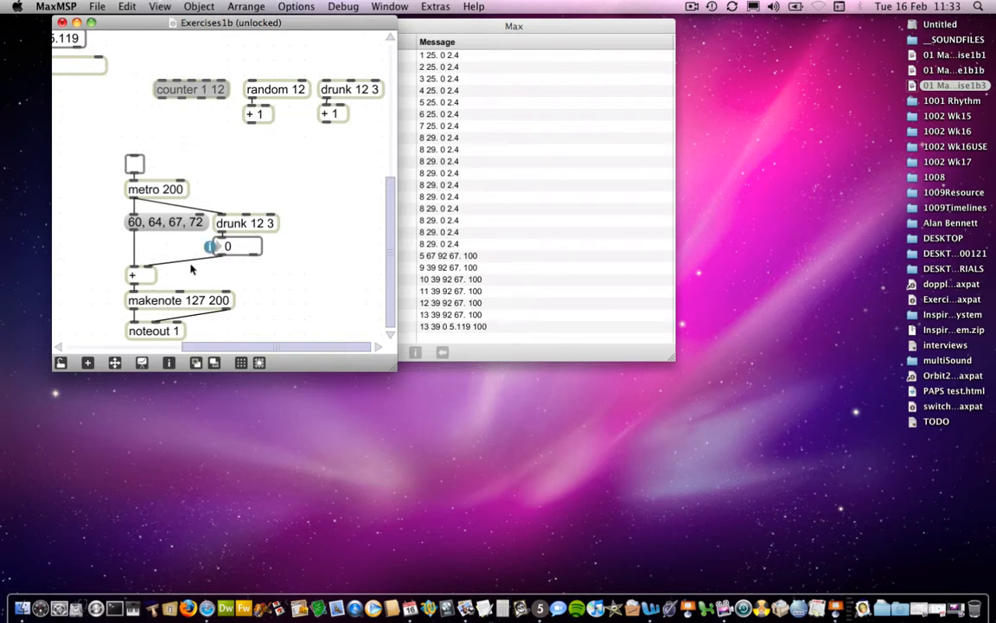
pyautogui.moveTo(150, 258)
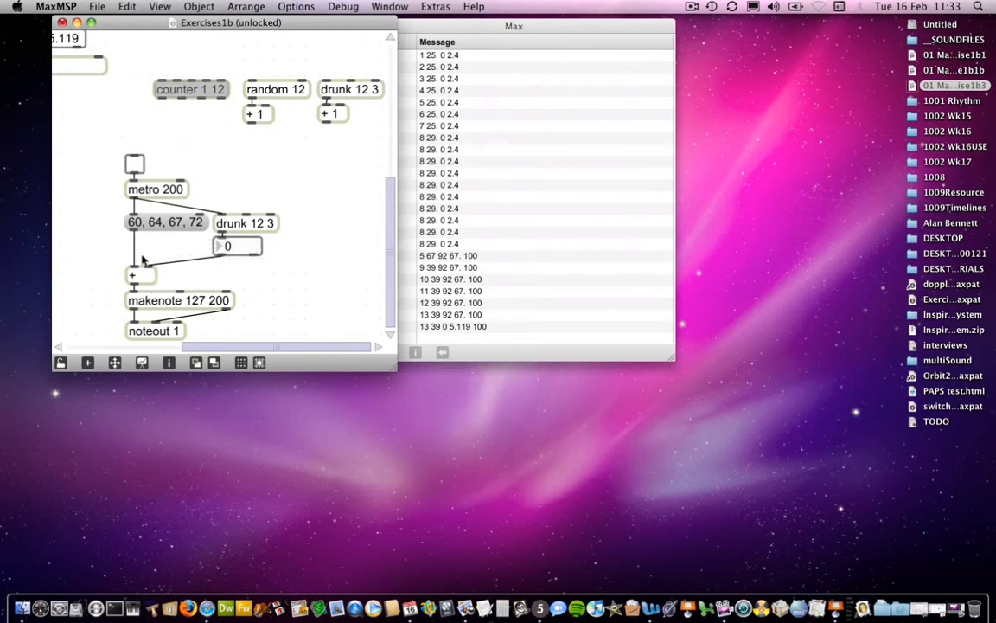
pyautogui.moveTo(145, 251)
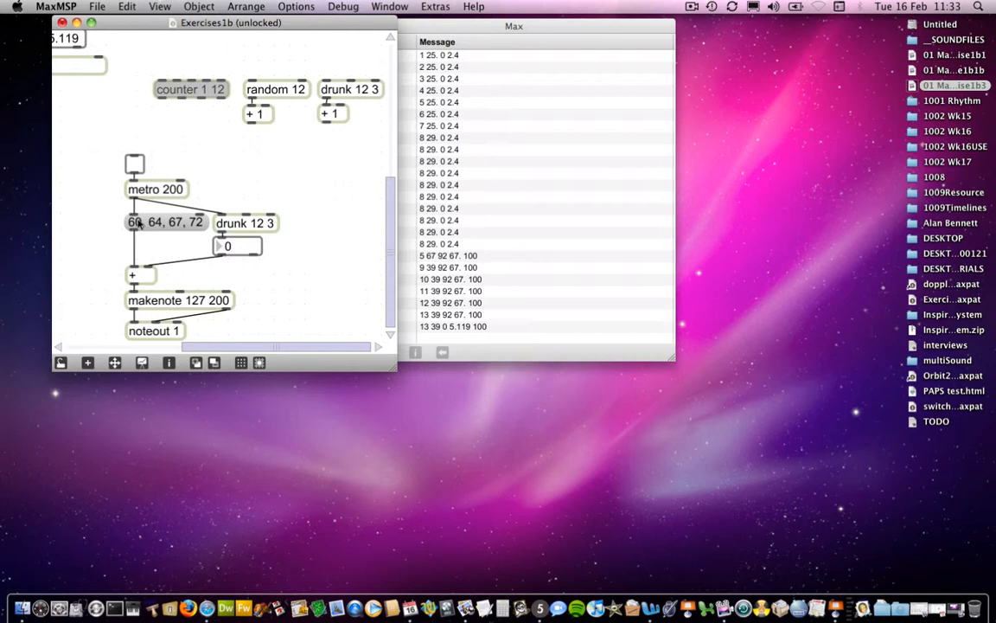
pyautogui.moveTo(186, 241)
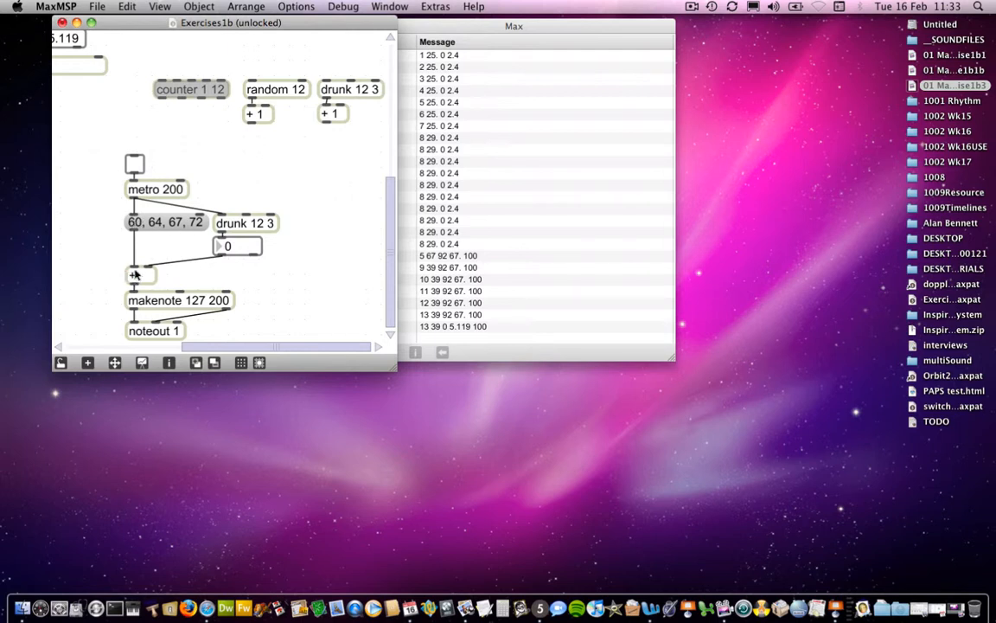
pyautogui.moveTo(230, 246)
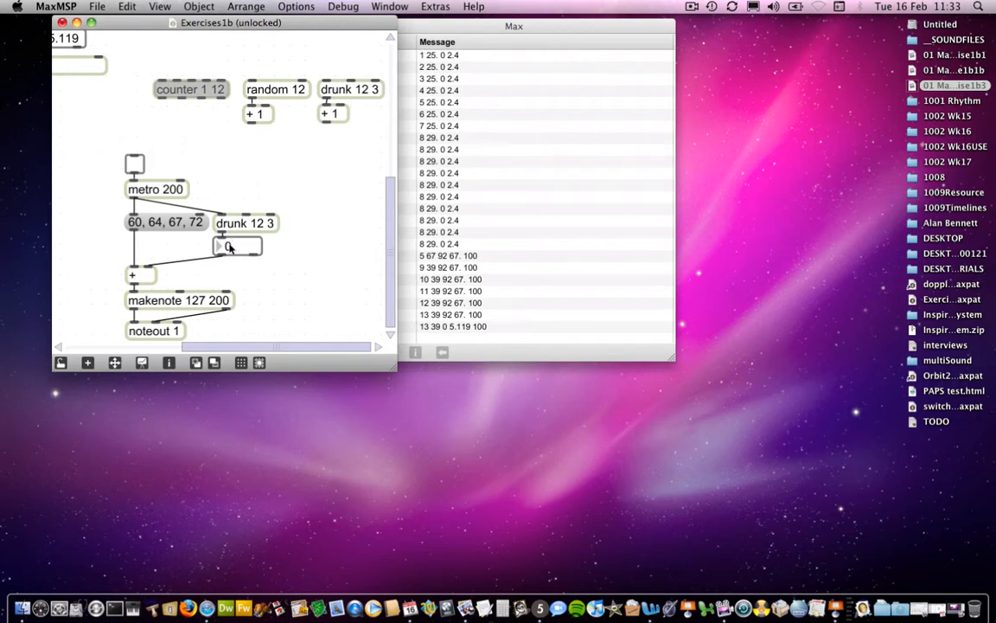
pyautogui.moveTo(140, 258)
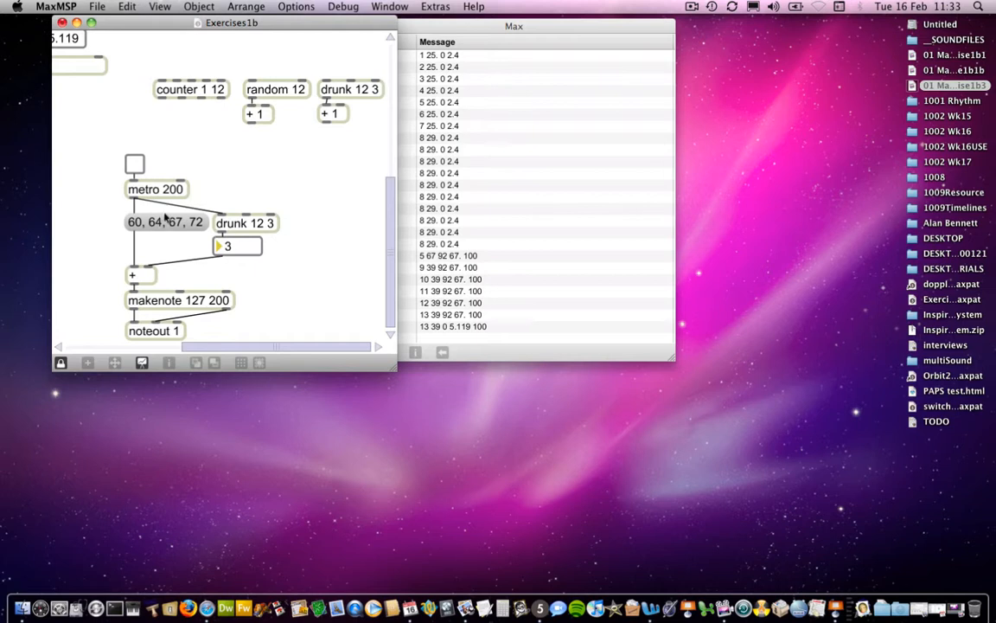
pyautogui.moveTo(166, 228)
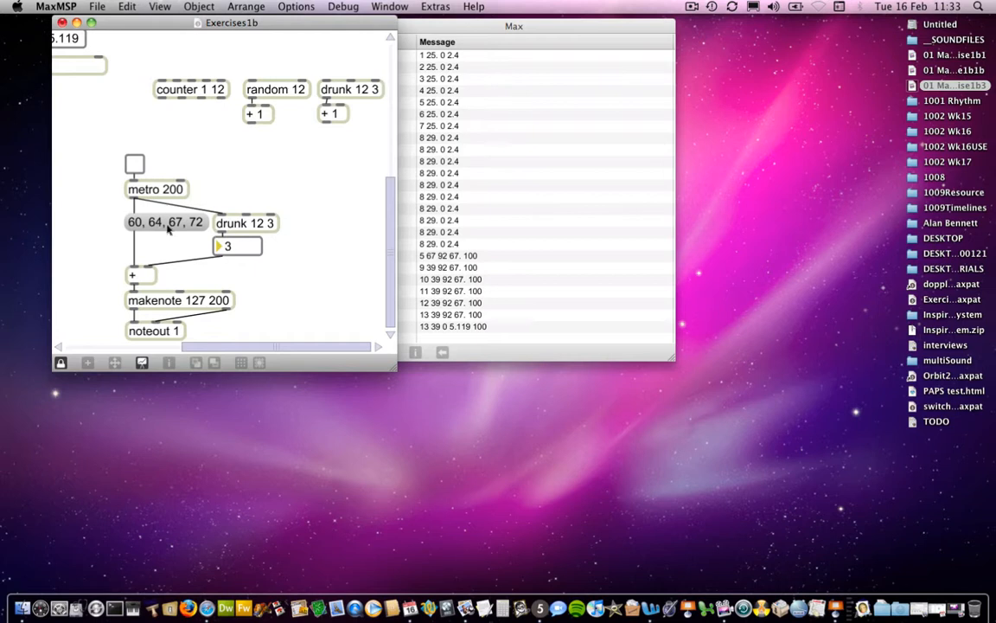
pyautogui.moveTo(215, 249)
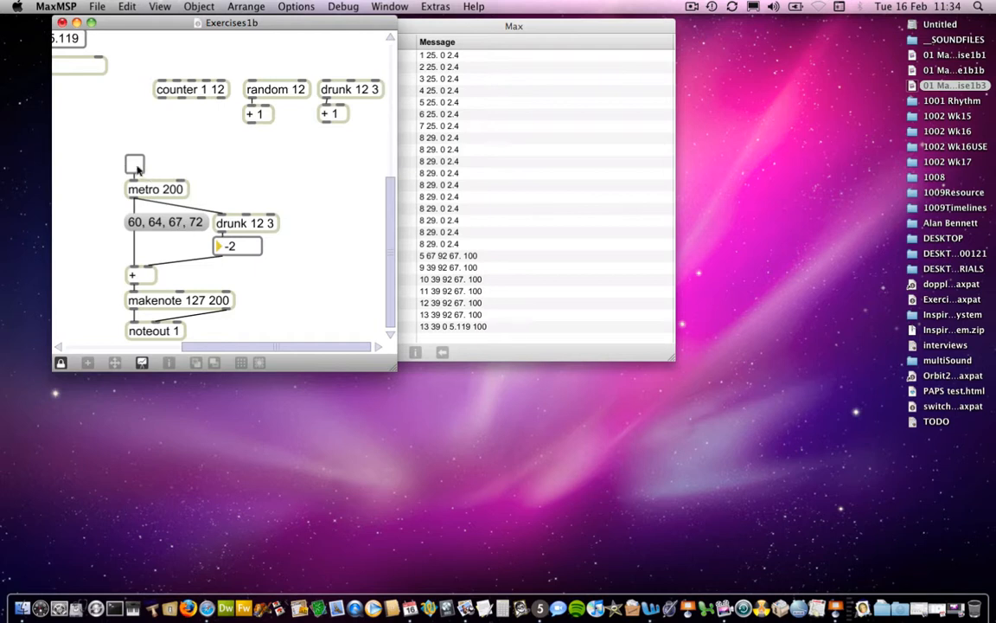
pyautogui.moveTo(218, 223)
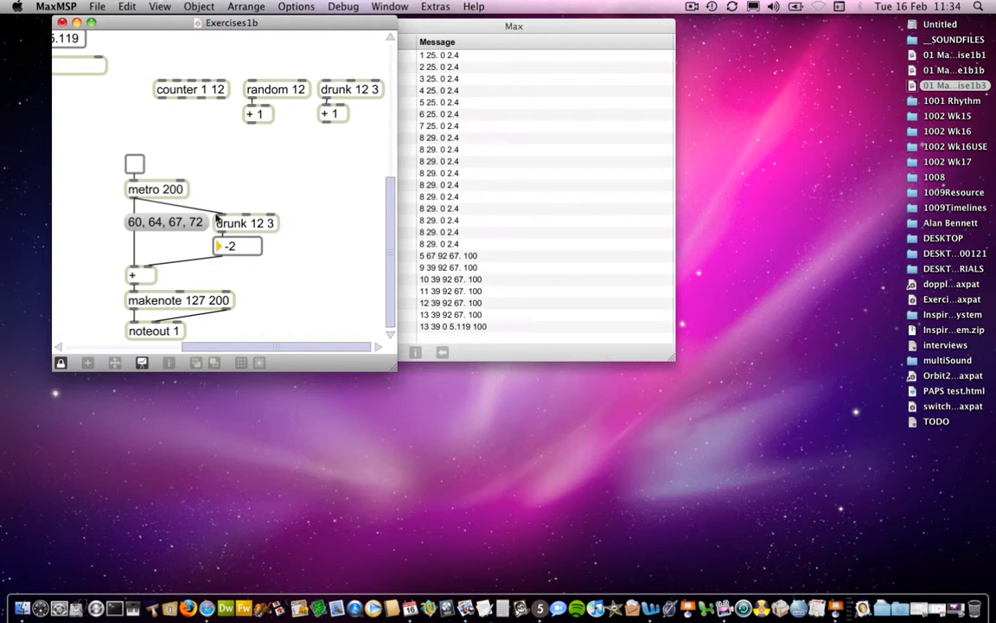
pyautogui.moveTo(117, 210)
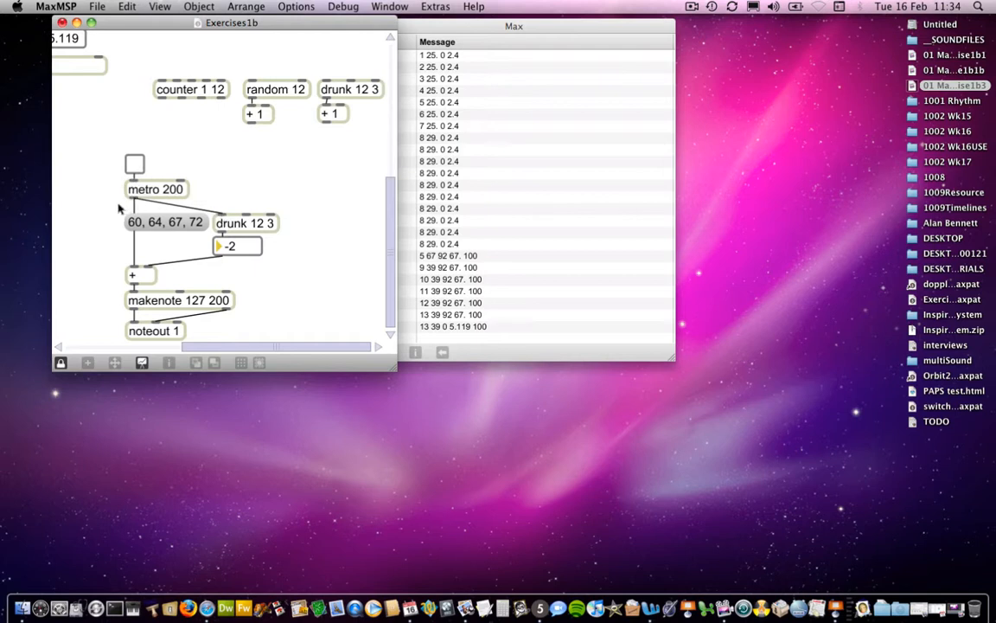
pyautogui.moveTo(245, 246)
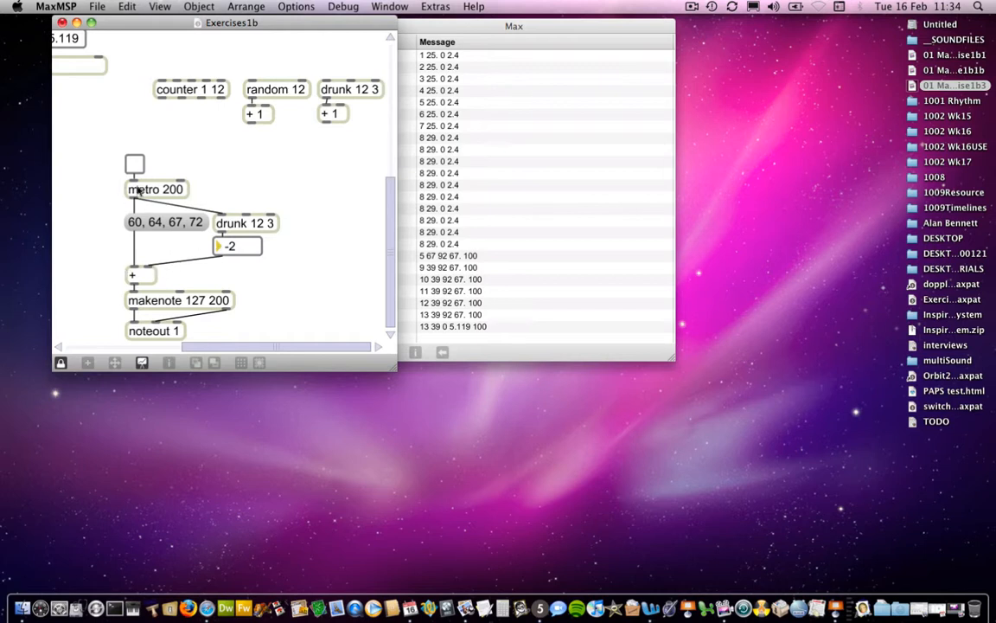
# Turn on the toggle above metro 200 to start playing transposed chords.
pyautogui.click(135, 163)
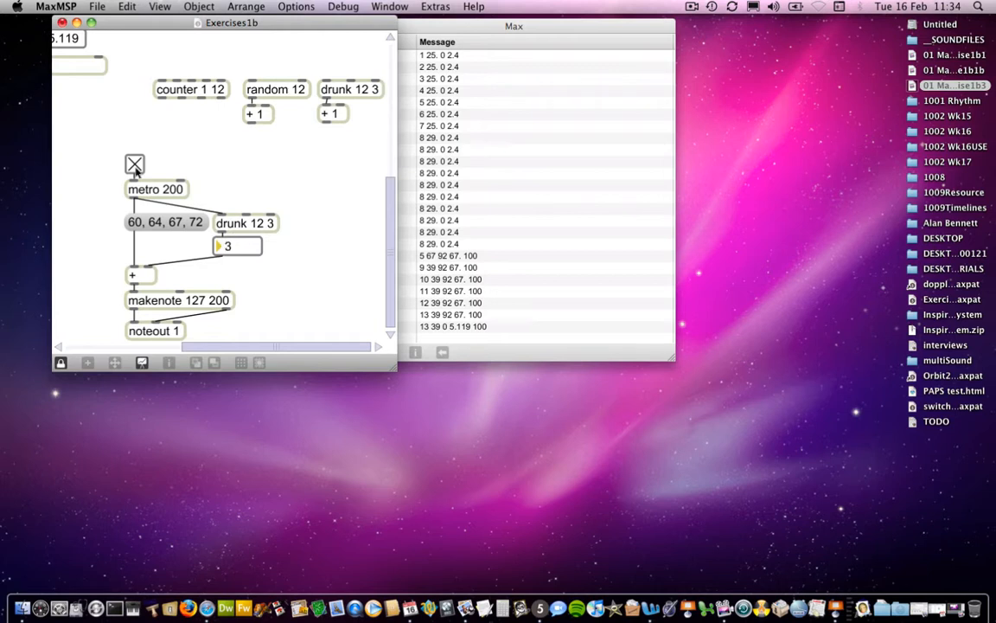
# Stop the metro and retype drunk 12 3 as random 24 for the transposition offset.
pyautogui.click(135, 165)
pyautogui.write('random')
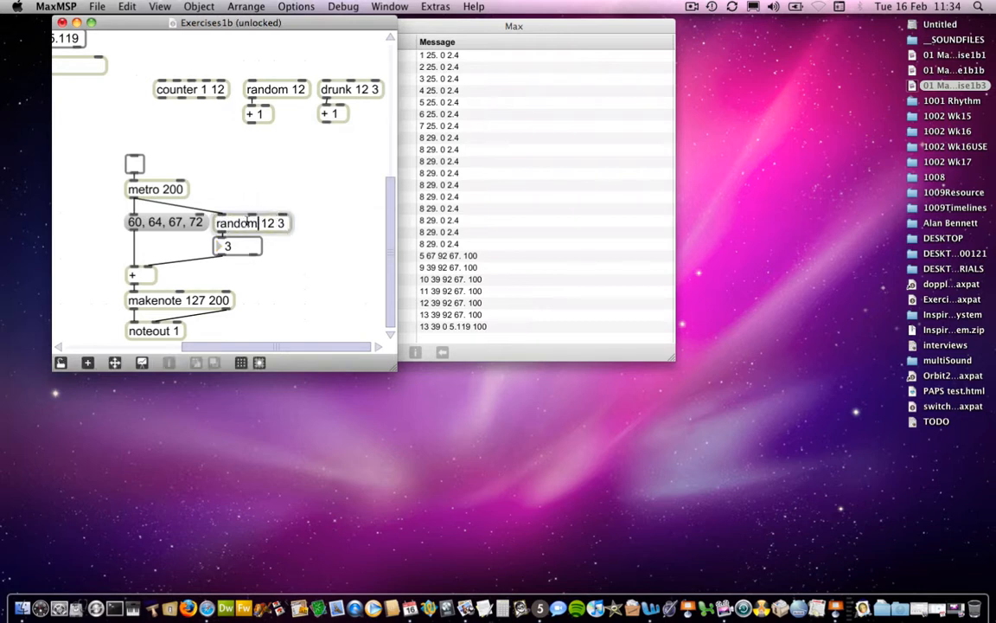
pyautogui.write('24')
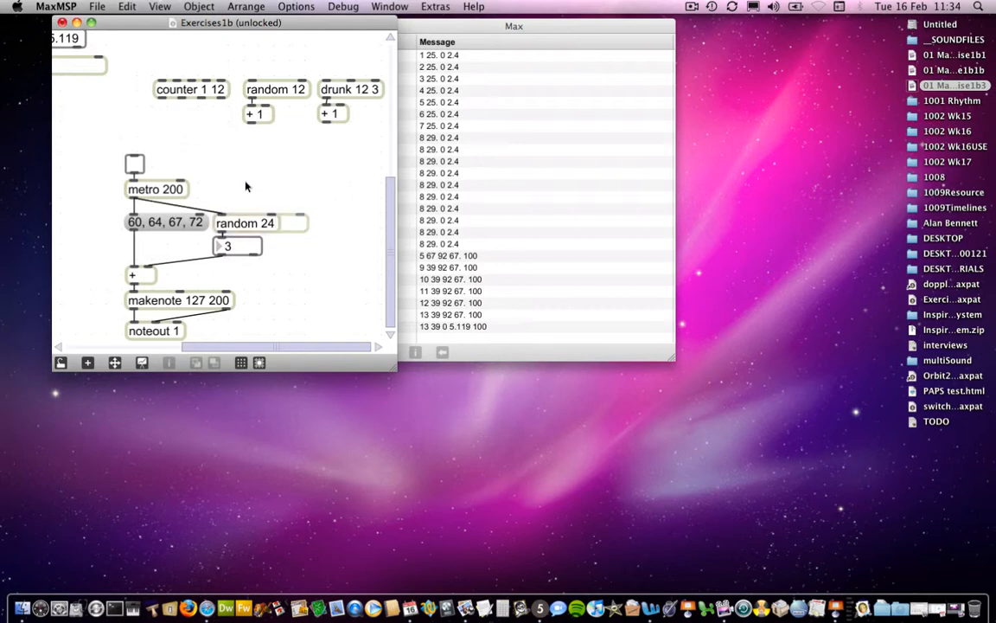
pyautogui.click(134, 164)
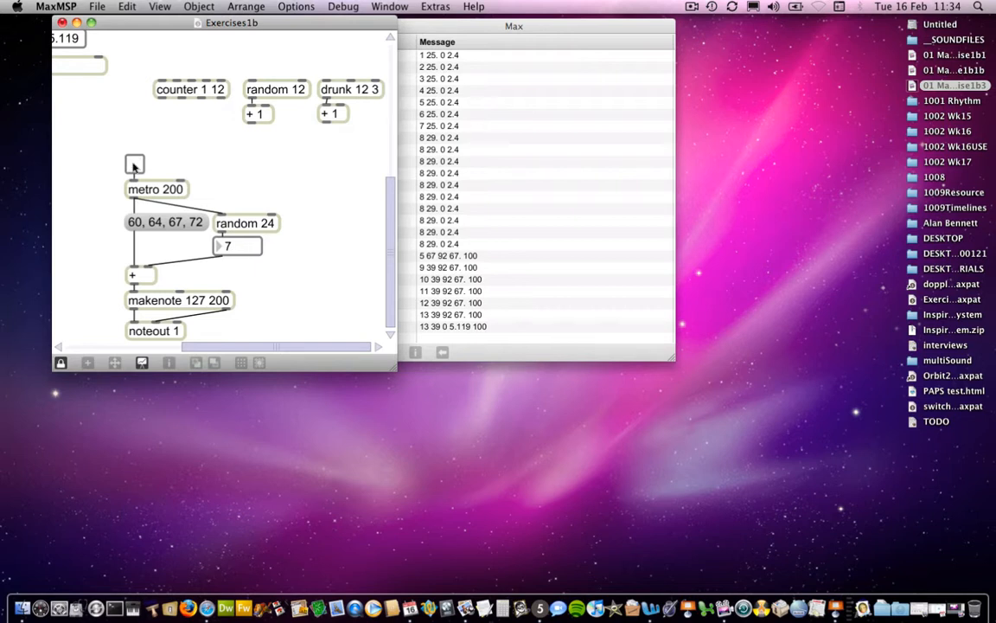
pyautogui.moveTo(246, 176)
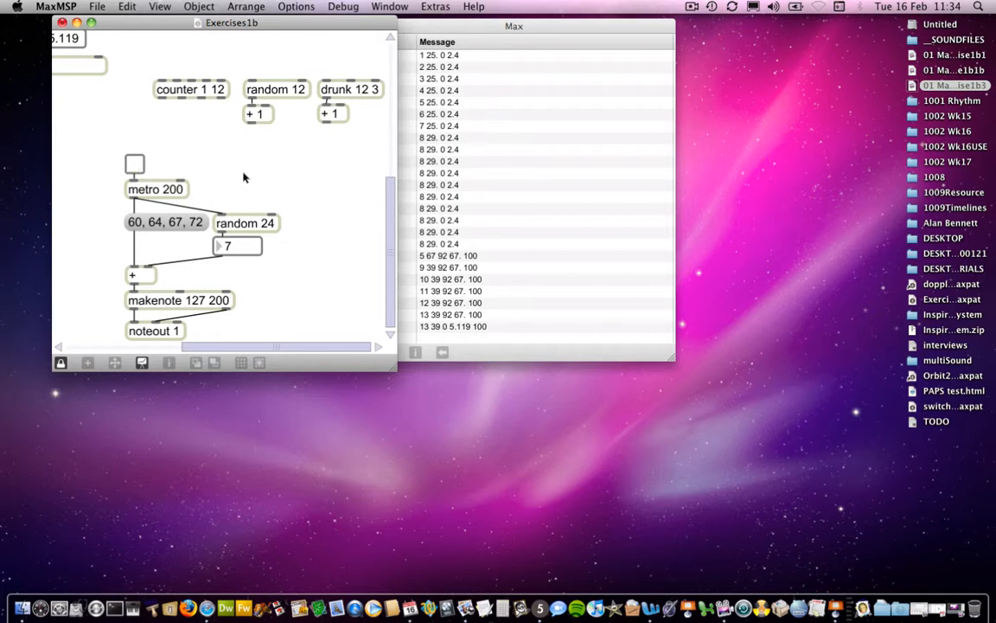
pyautogui.moveTo(297, 265)
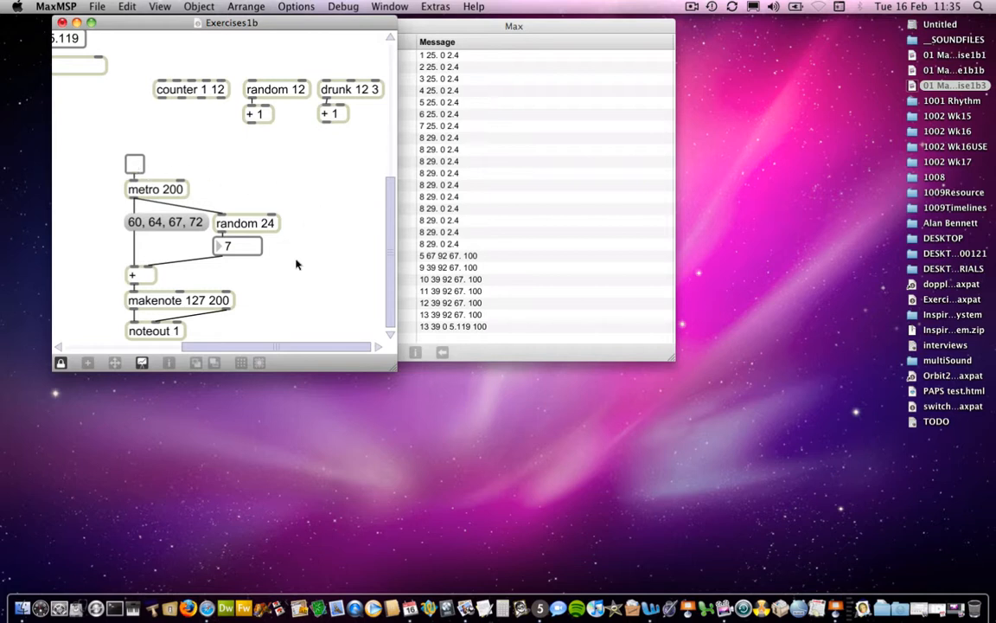
pyautogui.moveTo(752, 221)
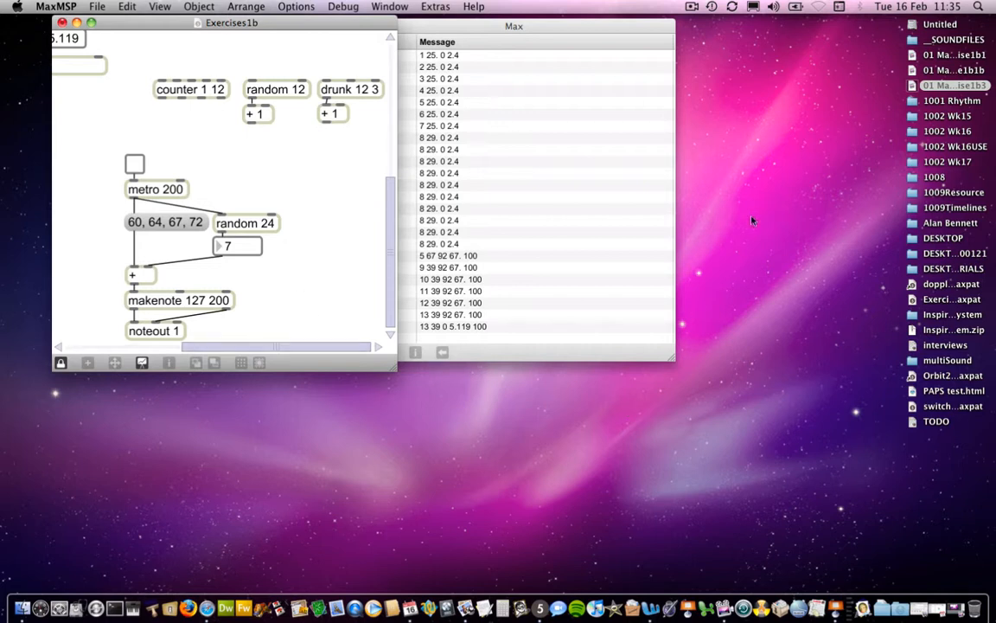
pyautogui.click(692, 7)
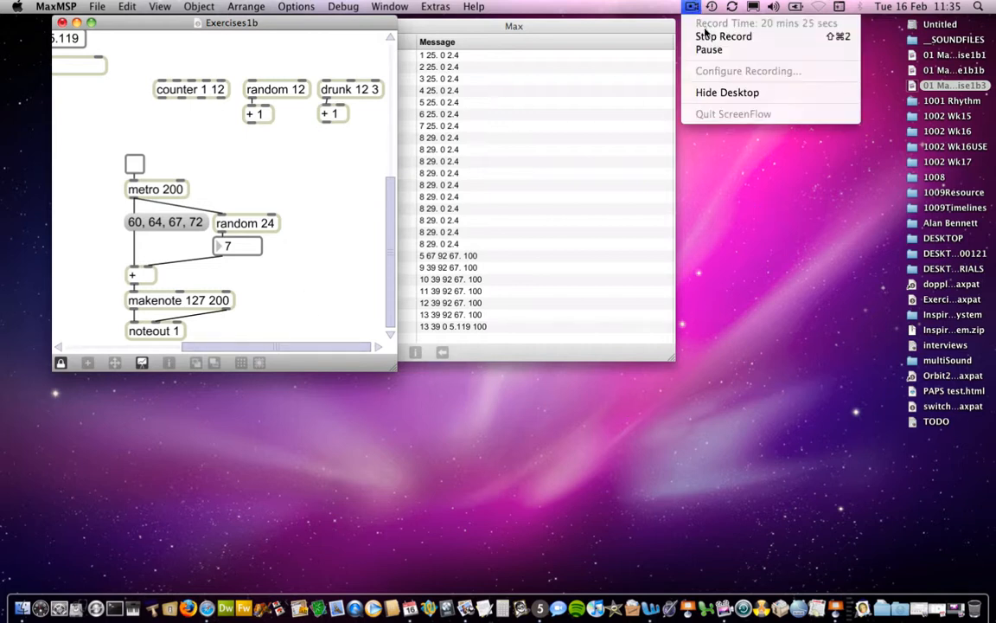